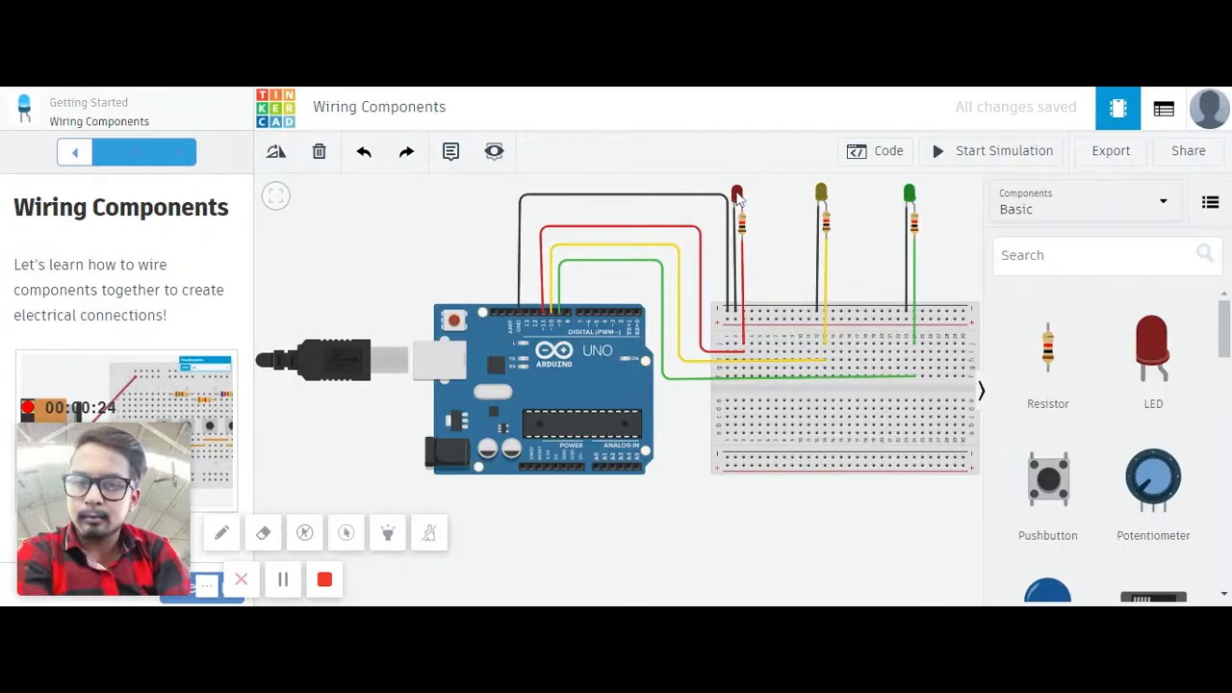
pyautogui.moveTo(824, 204)
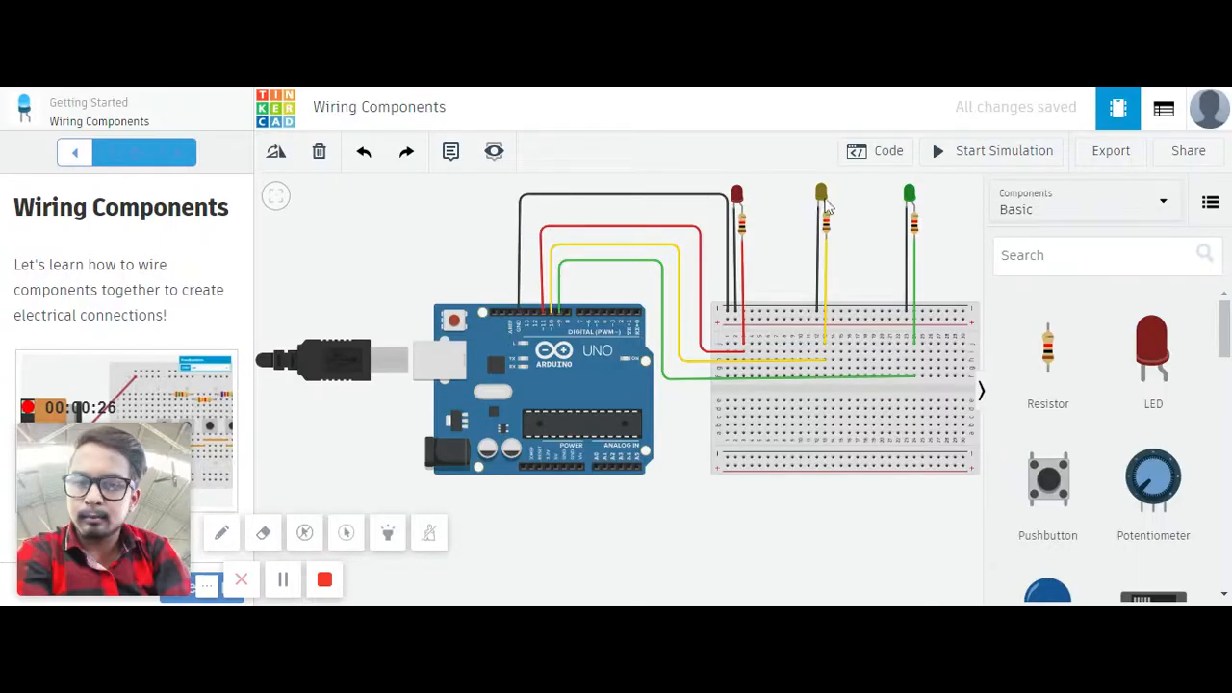
pyautogui.moveTo(916, 197)
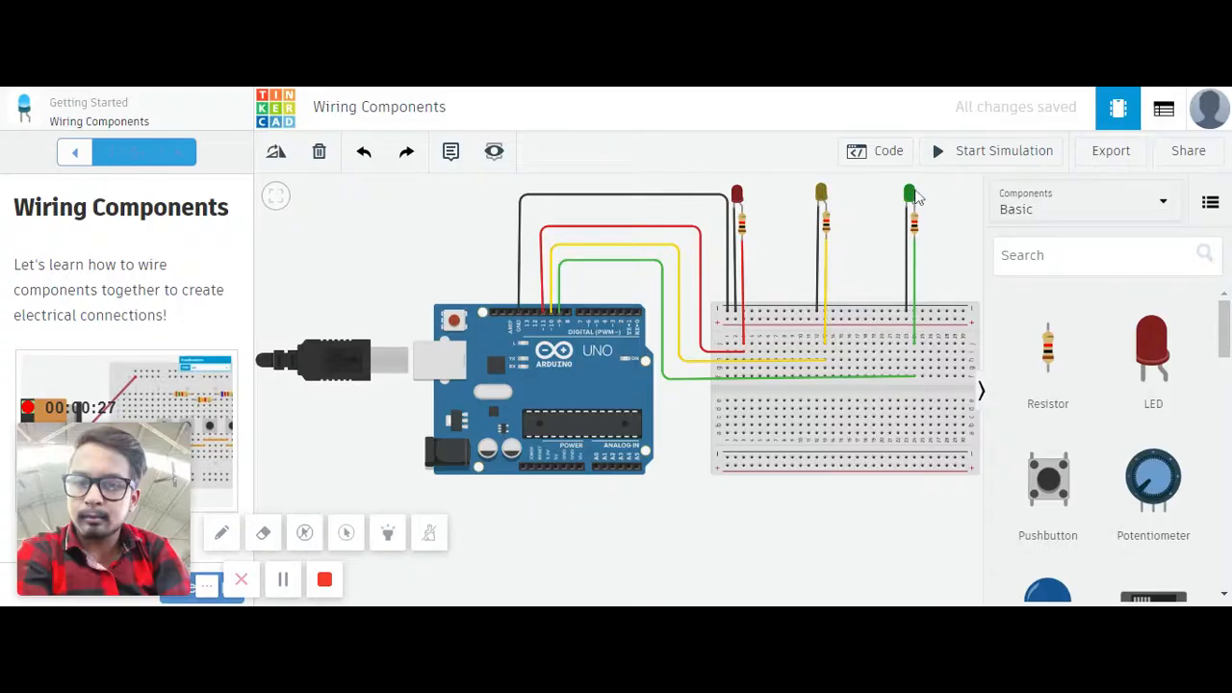
pyautogui.moveTo(760, 251)
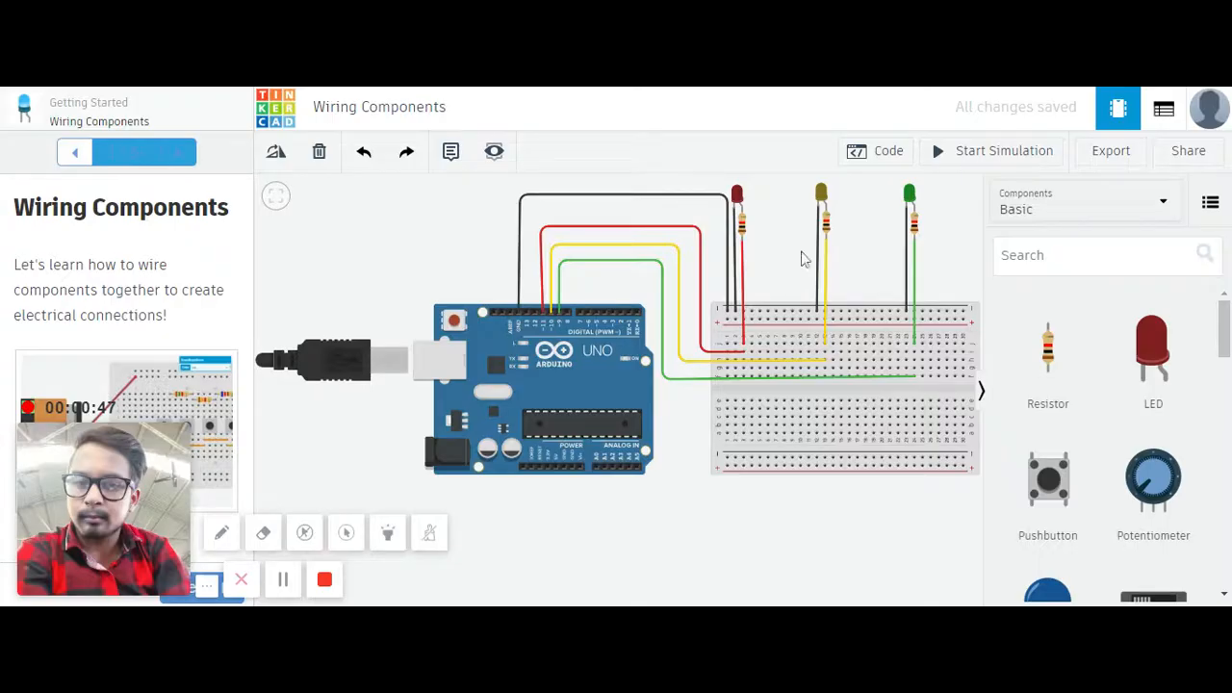
pyautogui.moveTo(561, 319)
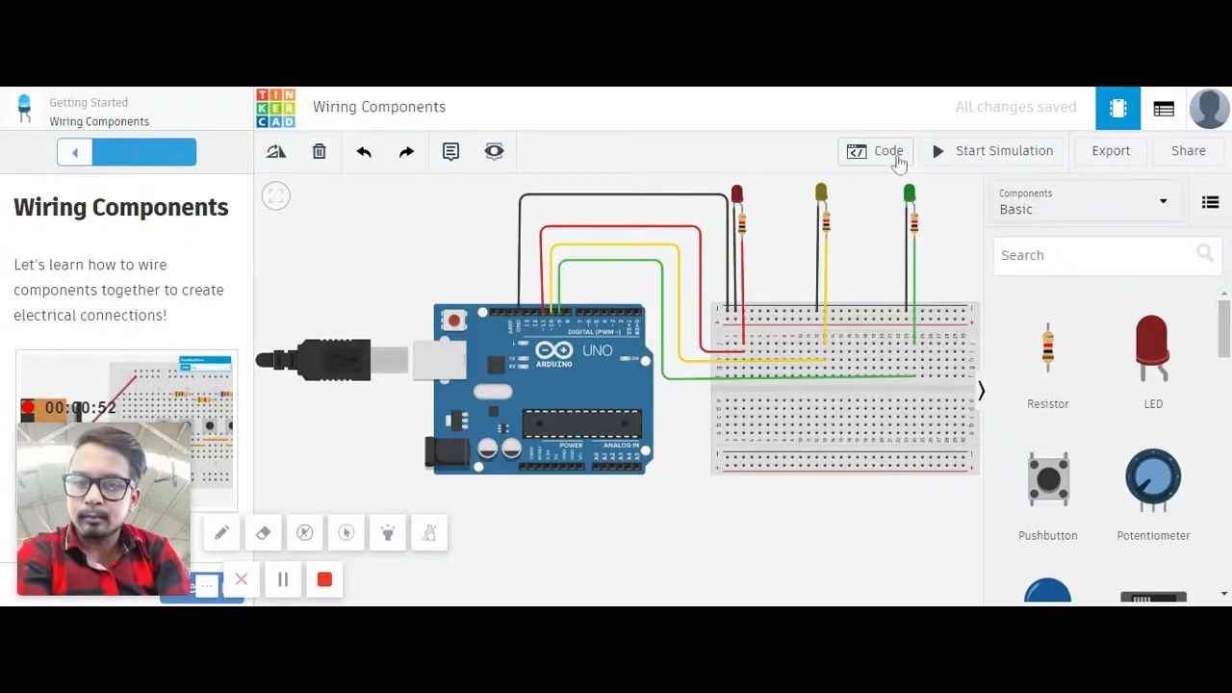
# In the Arduino's text code, write pinMode(11, OUTPUT); inside setup().
pyautogui.click(874, 151)
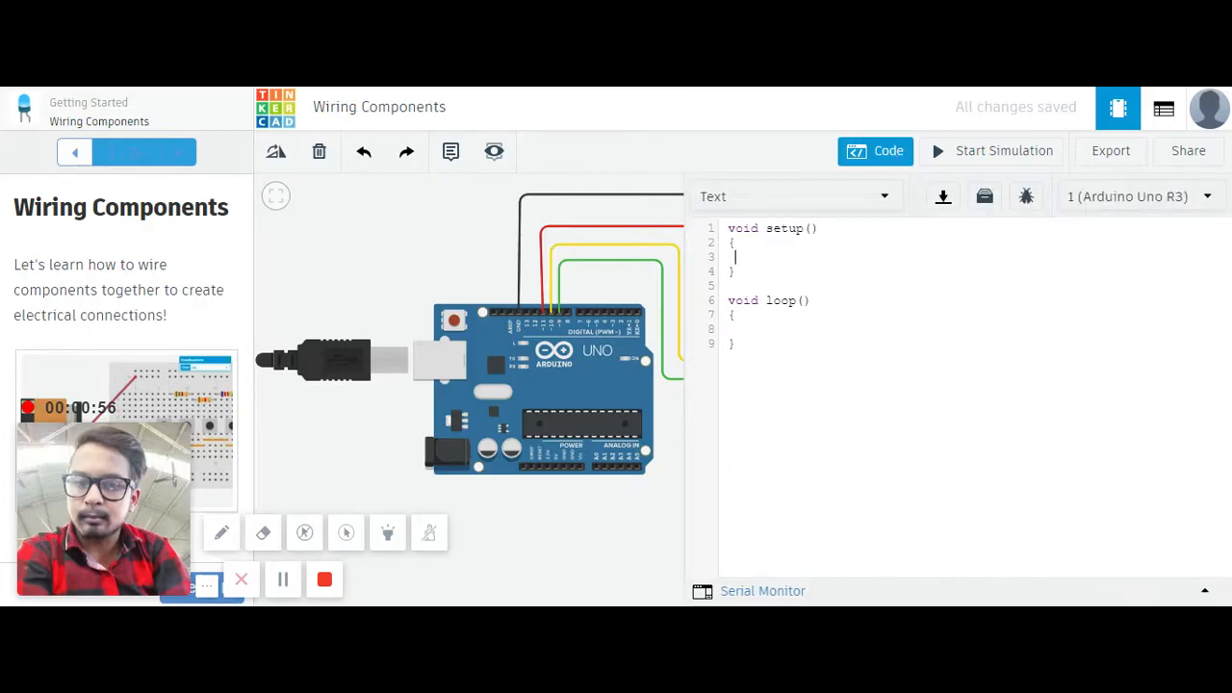
pyautogui.write('pin')
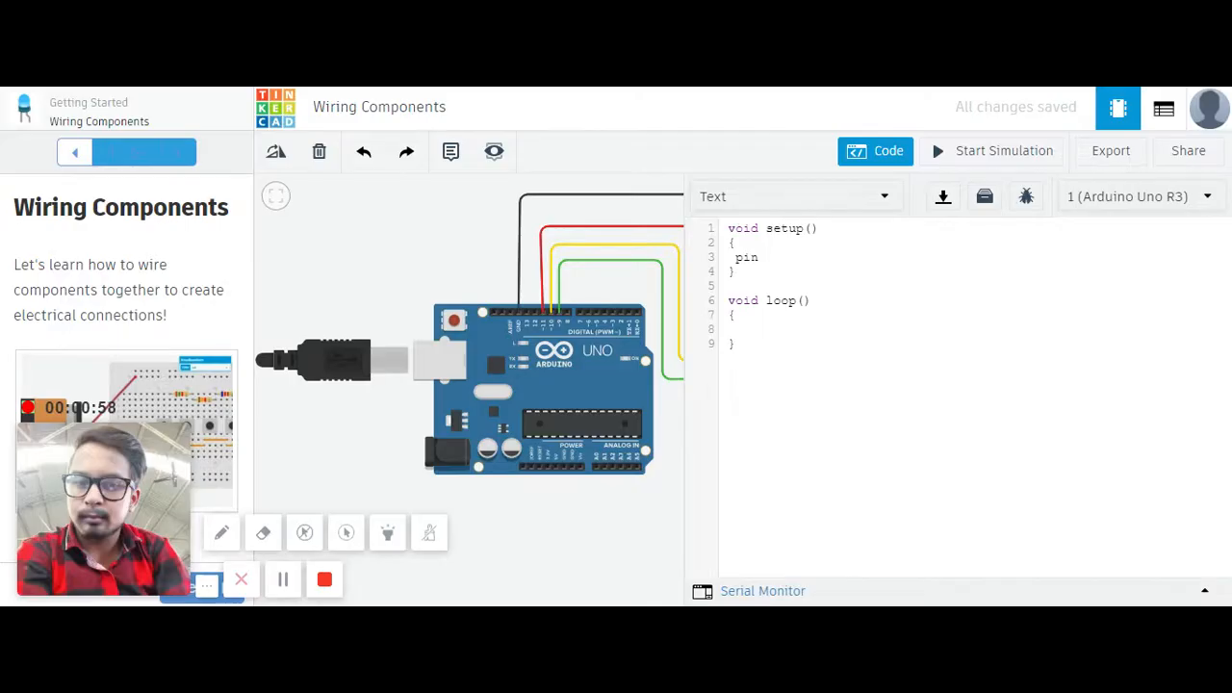
pyautogui.write('Mod')
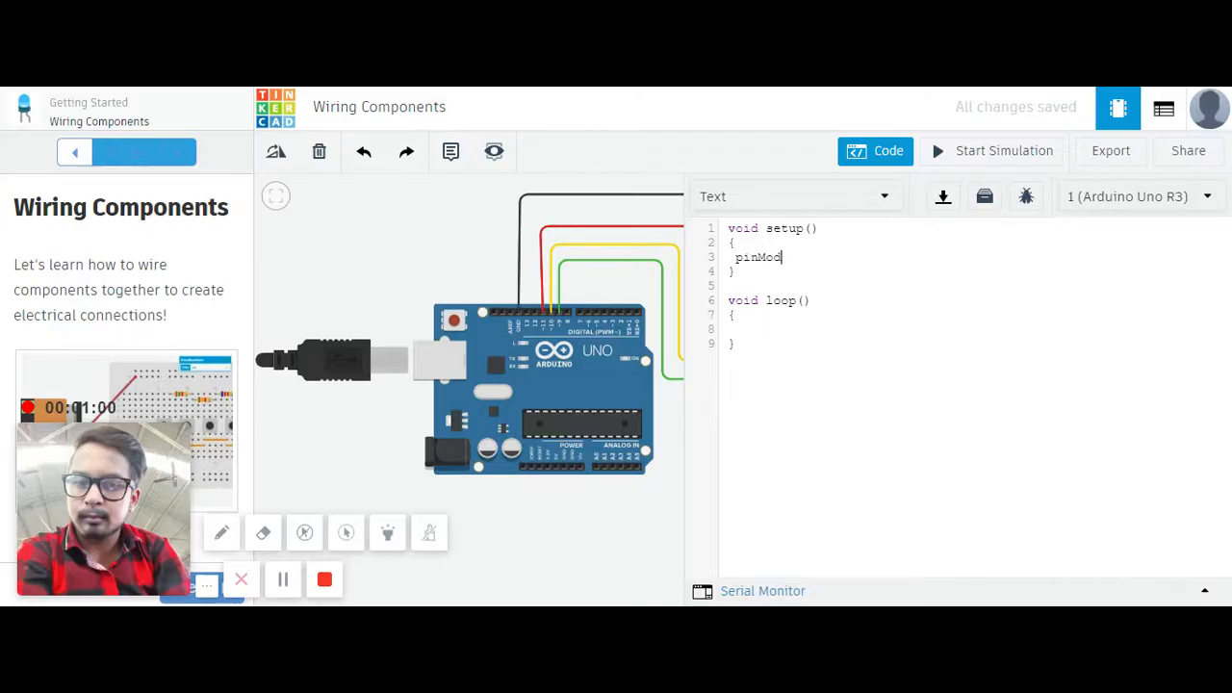
pyautogui.write('e()')
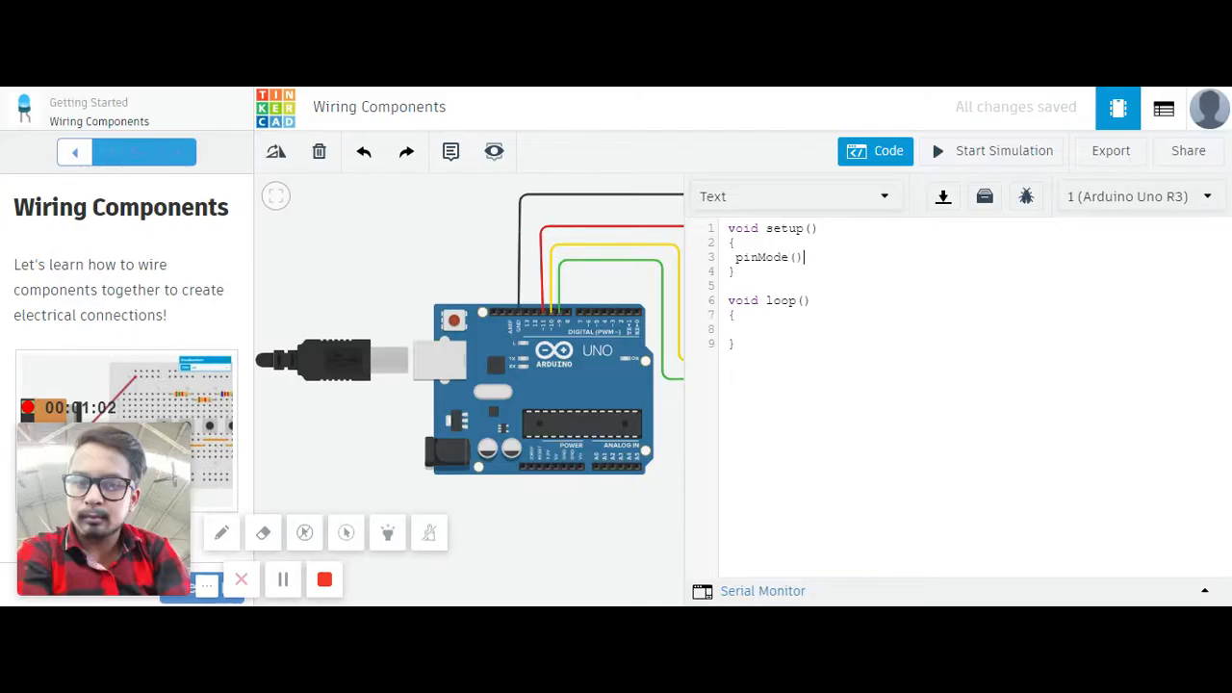
pyautogui.write(';')
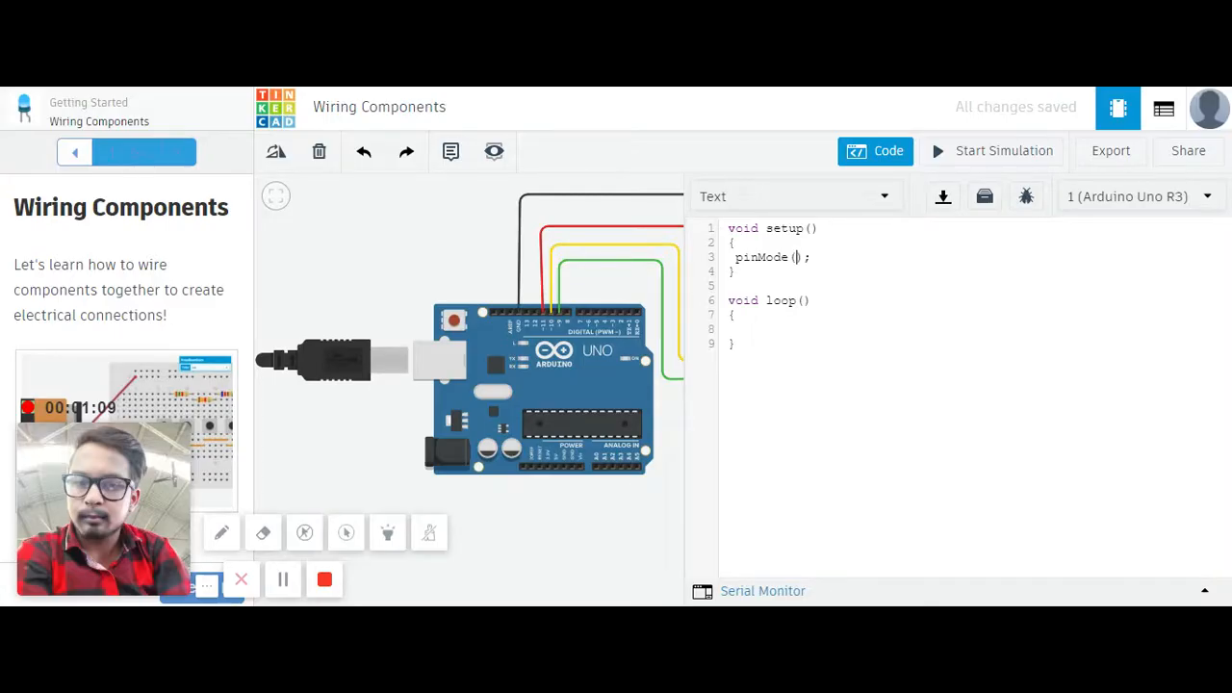
pyautogui.write('11,')
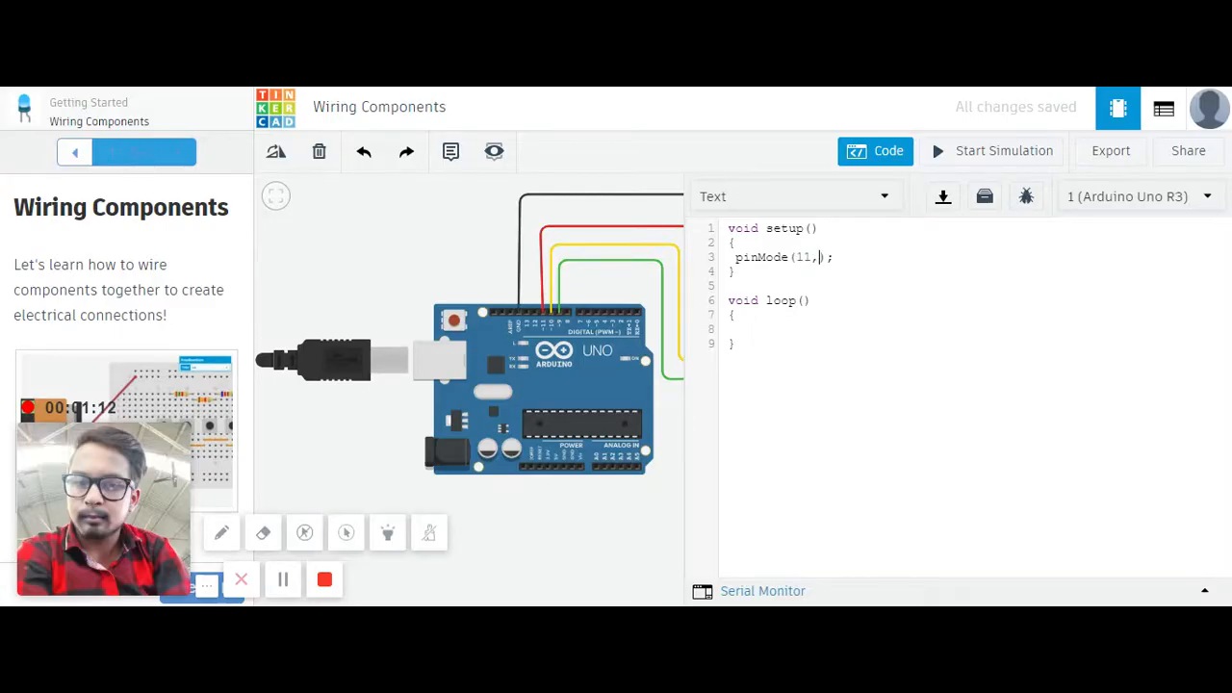
pyautogui.write('O')
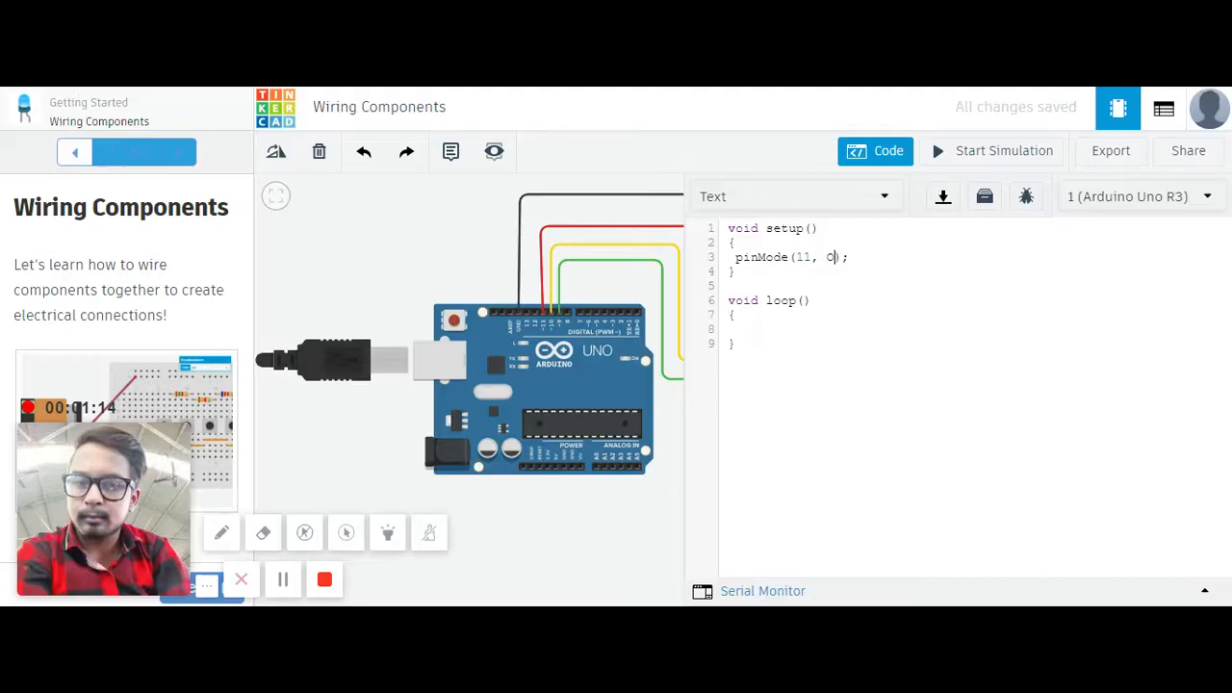
pyautogui.write('UTPUT')
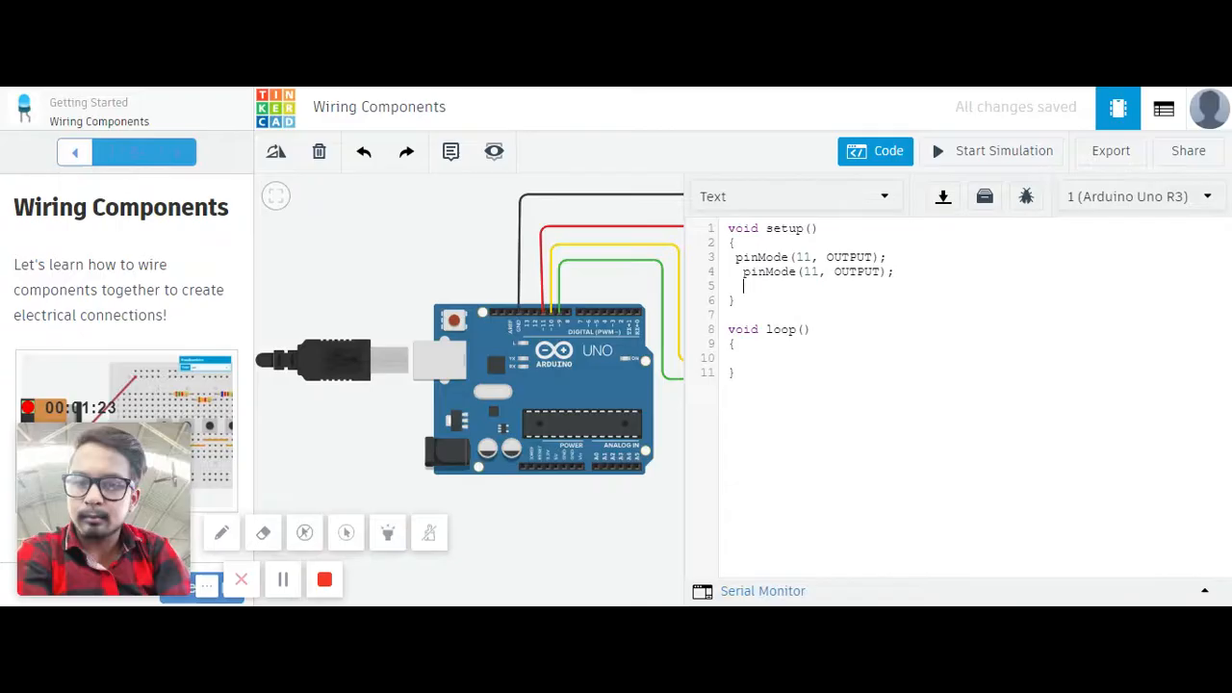
# Add pinMode lines making pins 10 and 9 outputs as well.
pyautogui.write('pinMode(11, OUTPUT);')
pyautogui.click(818, 271)
pyautogui.write('0')
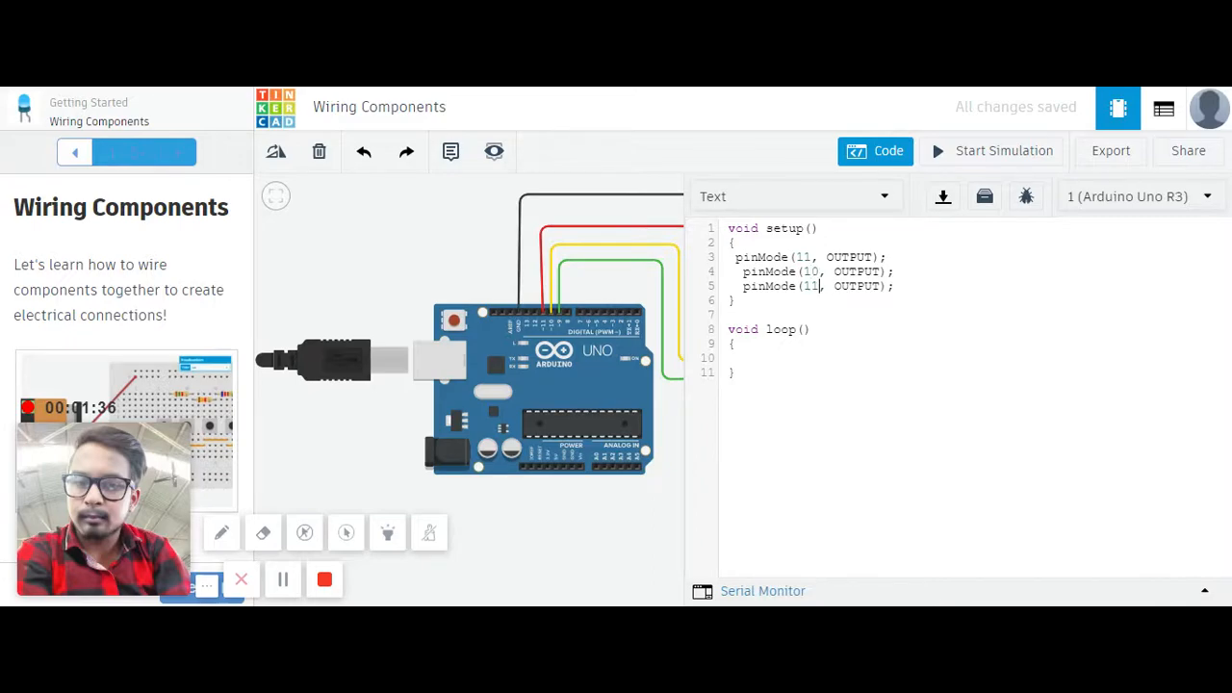
pyautogui.press('Backspace')
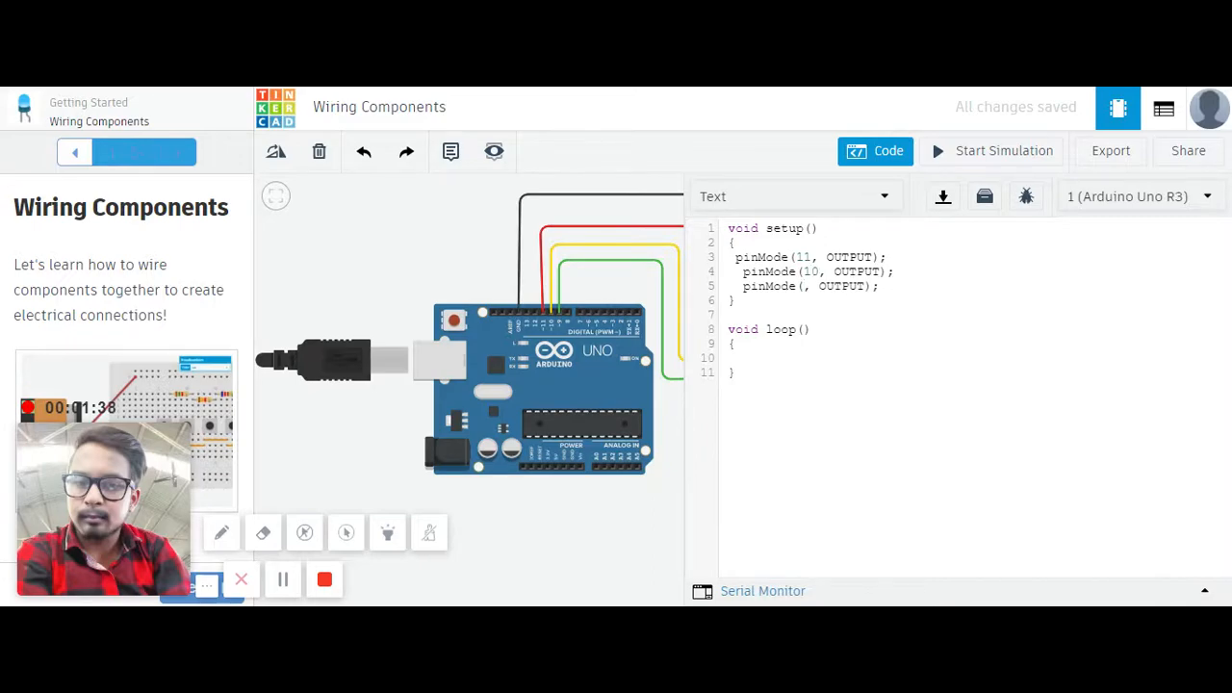
pyautogui.write('9')
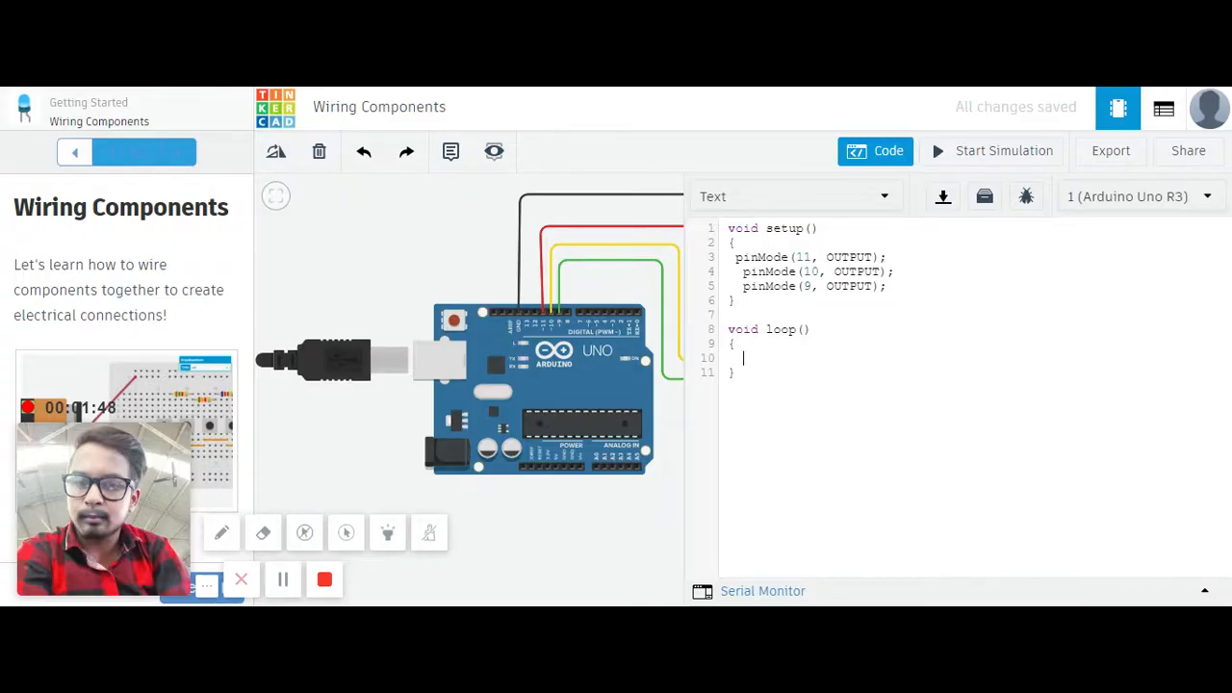
# In loop(), write digitalWrite(11, HIGH); to turn pin 11 on.
pyautogui.write('d')
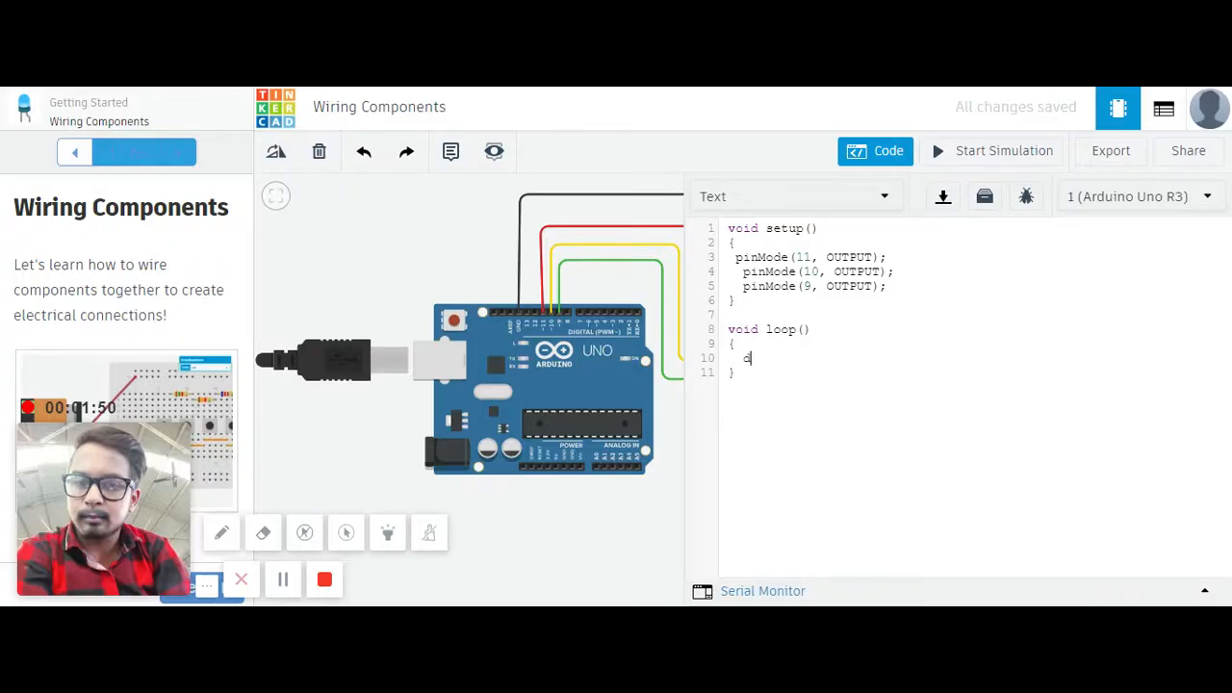
pyautogui.write('digitalWr')
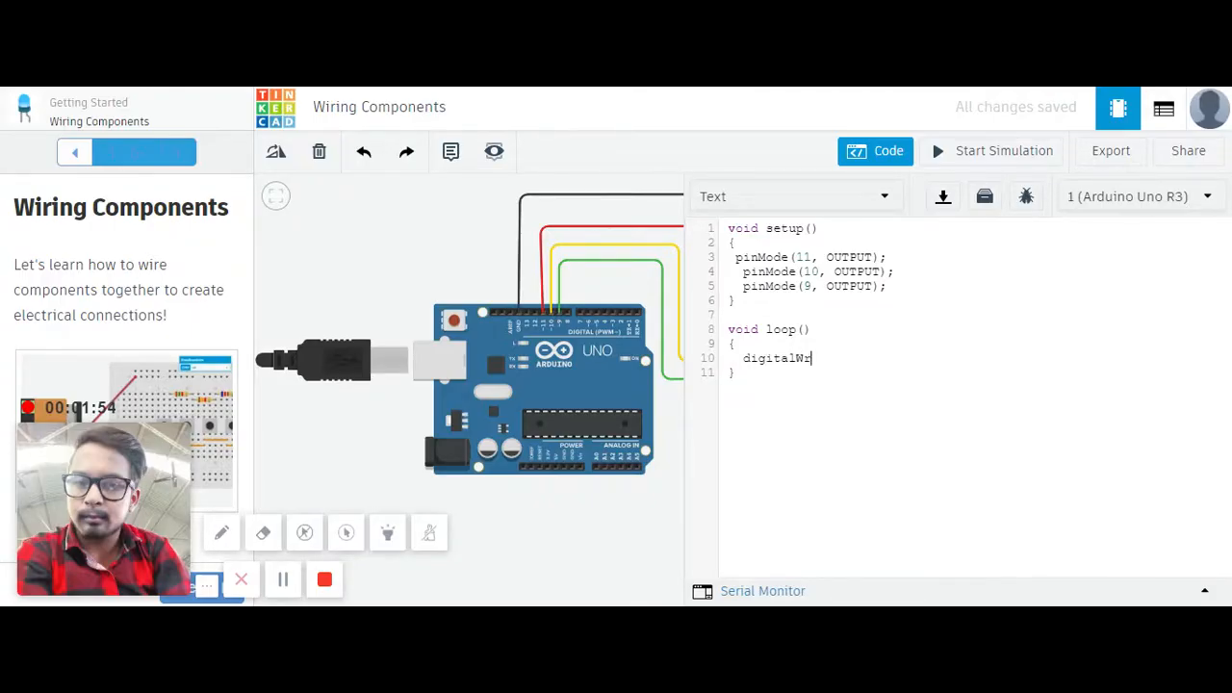
pyautogui.write('te')
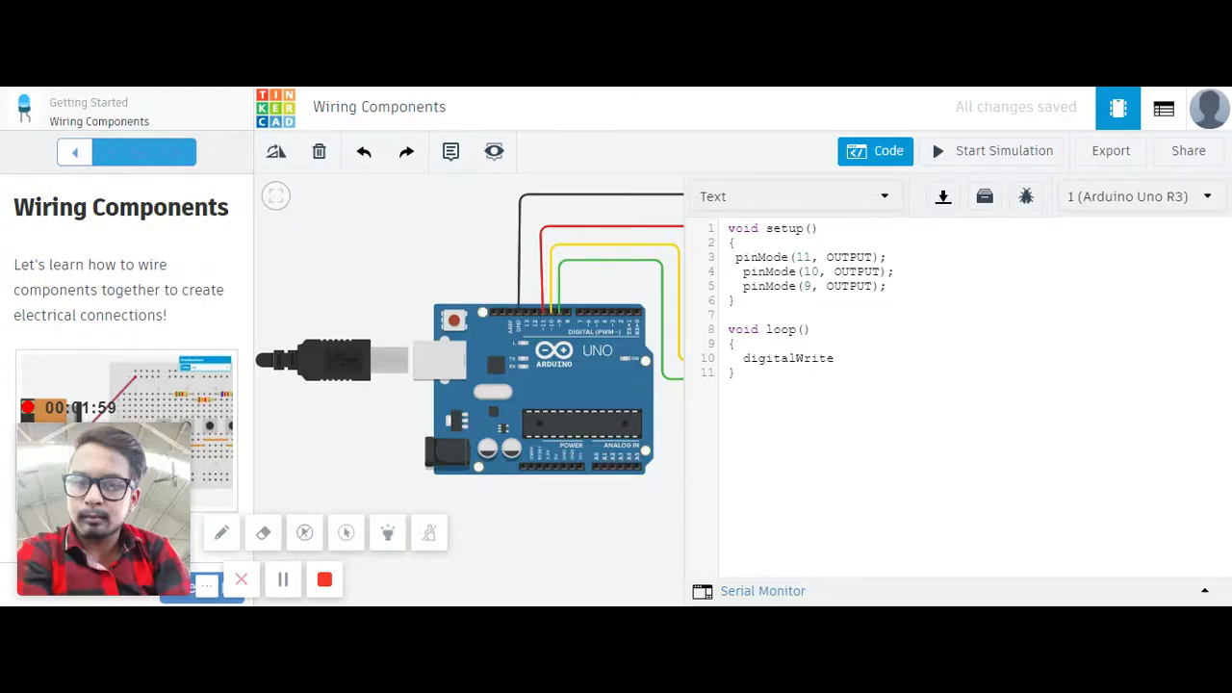
pyautogui.write('();')
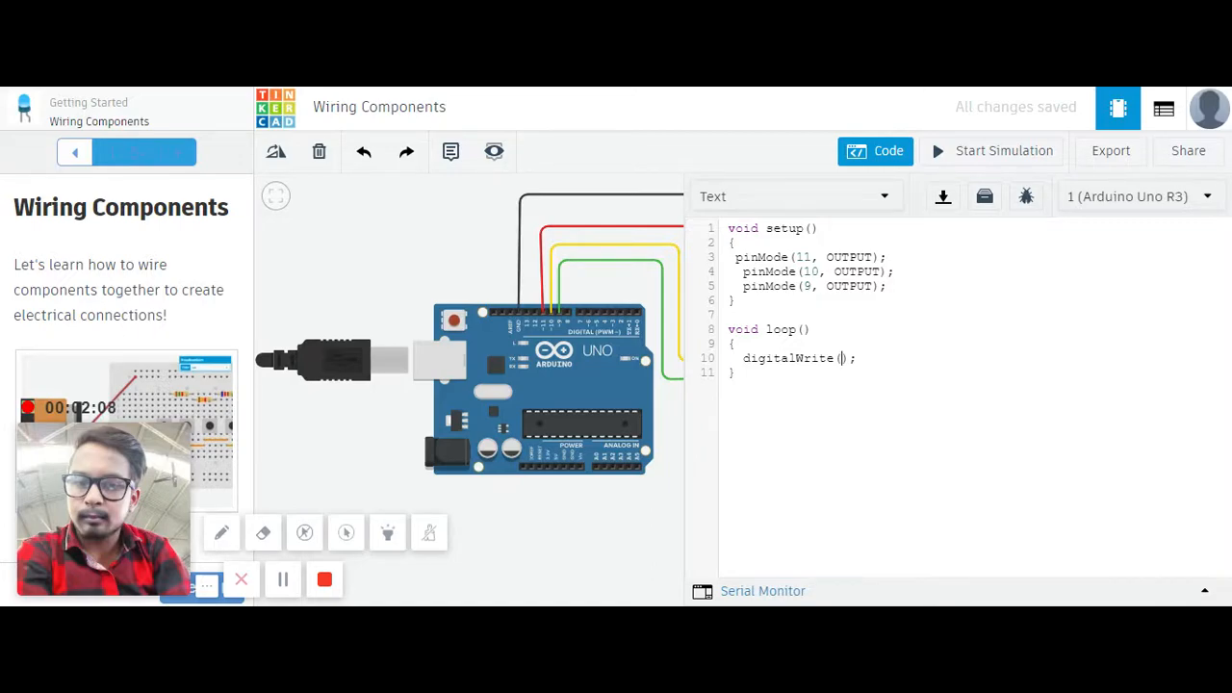
pyautogui.write('11,')
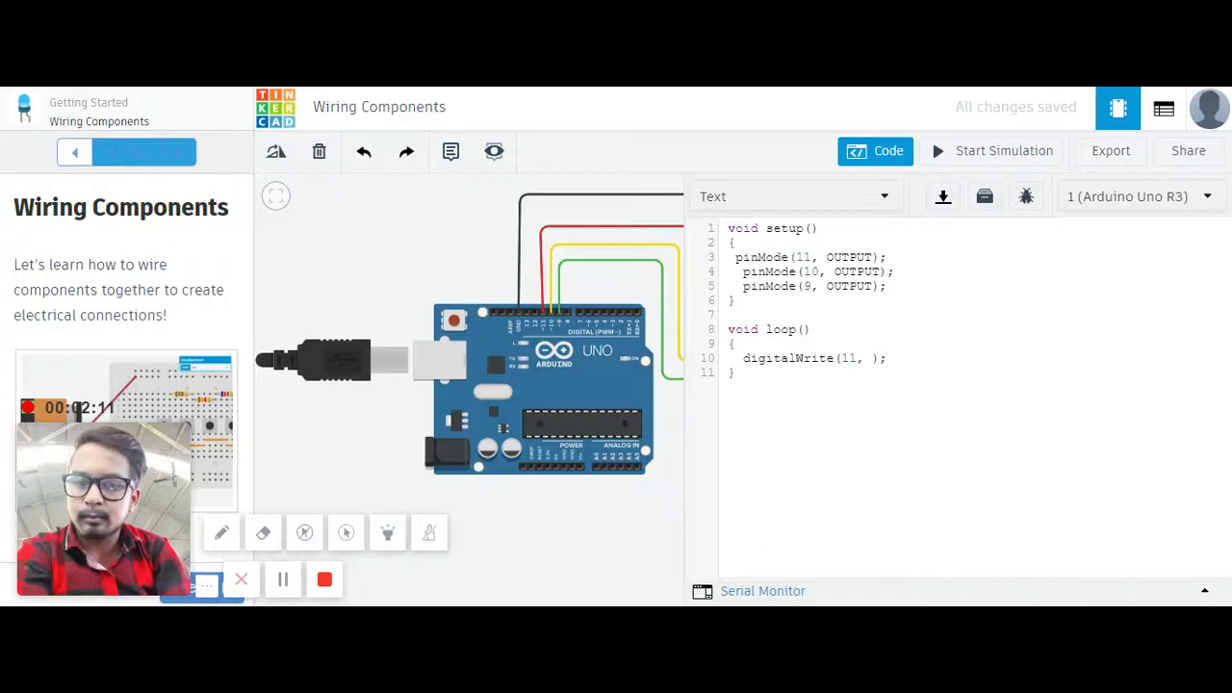
pyautogui.write('HIGH')
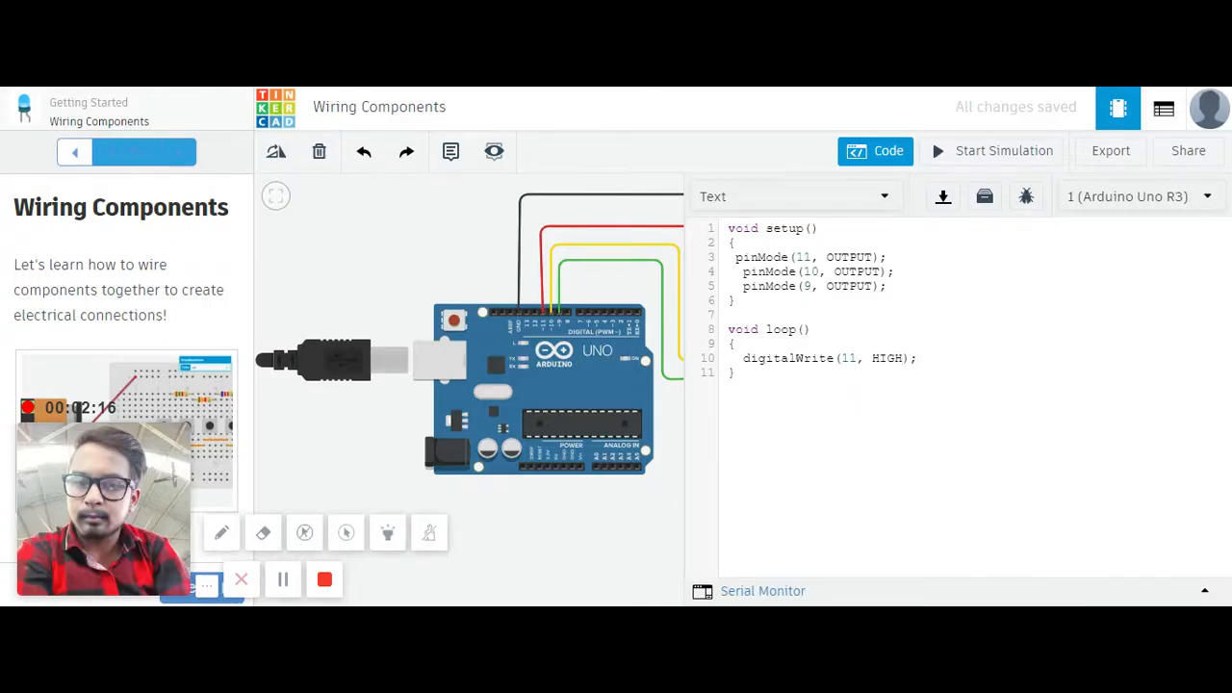
# Add delay(5000); so pin 11 stays on for 5 seconds.
pyautogui.write('d')
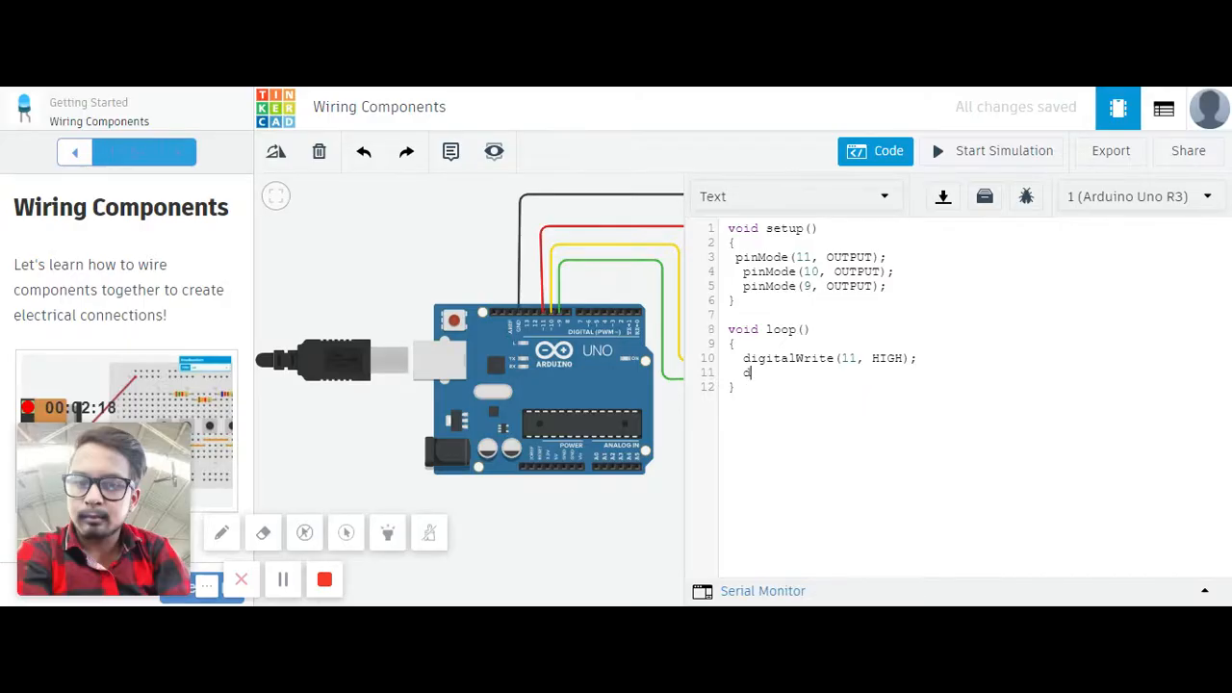
pyautogui.write('elay')
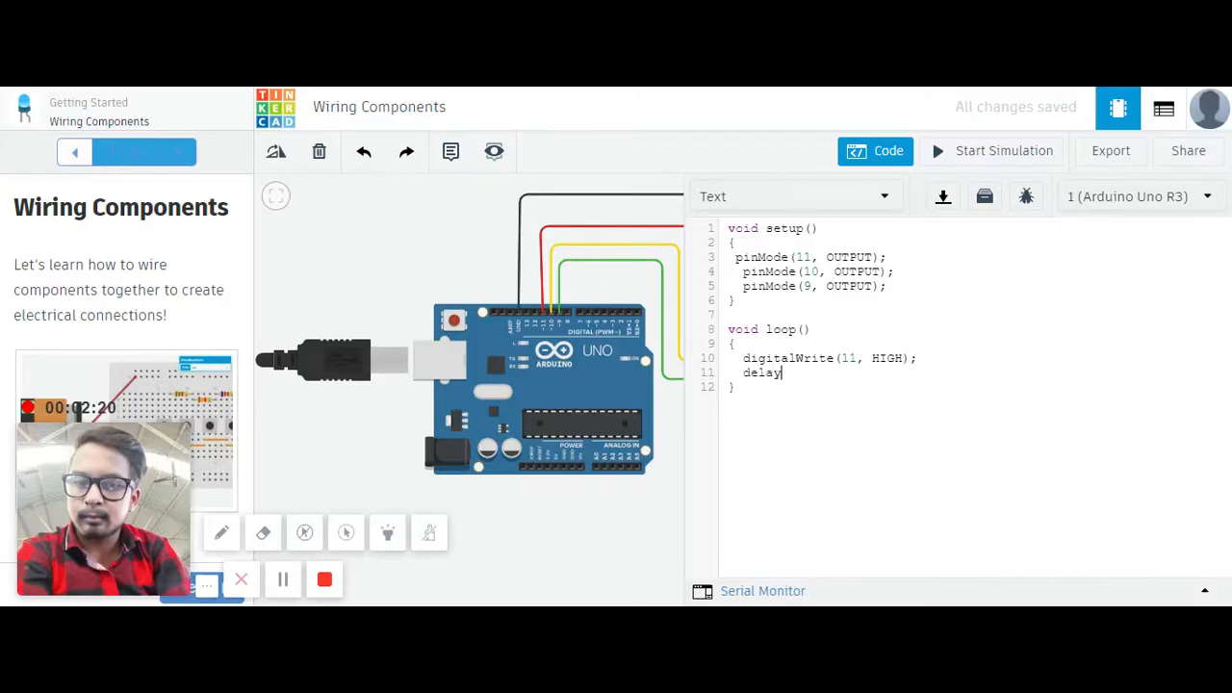
pyautogui.write('(')
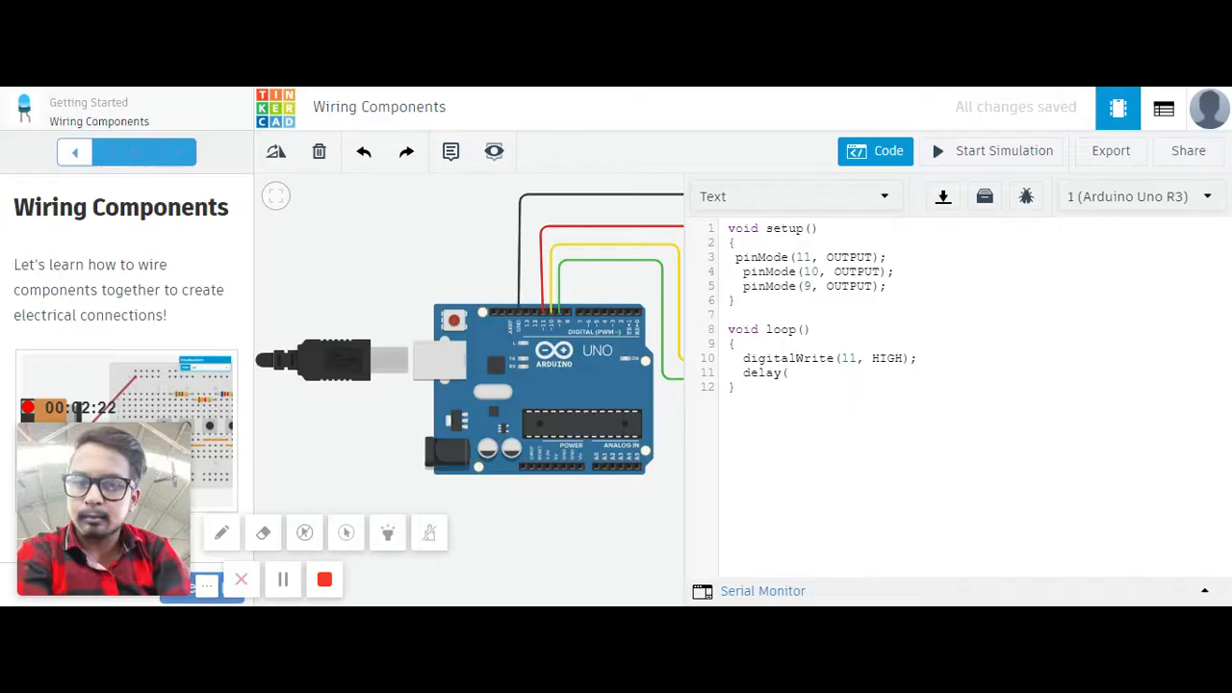
pyautogui.write(');')
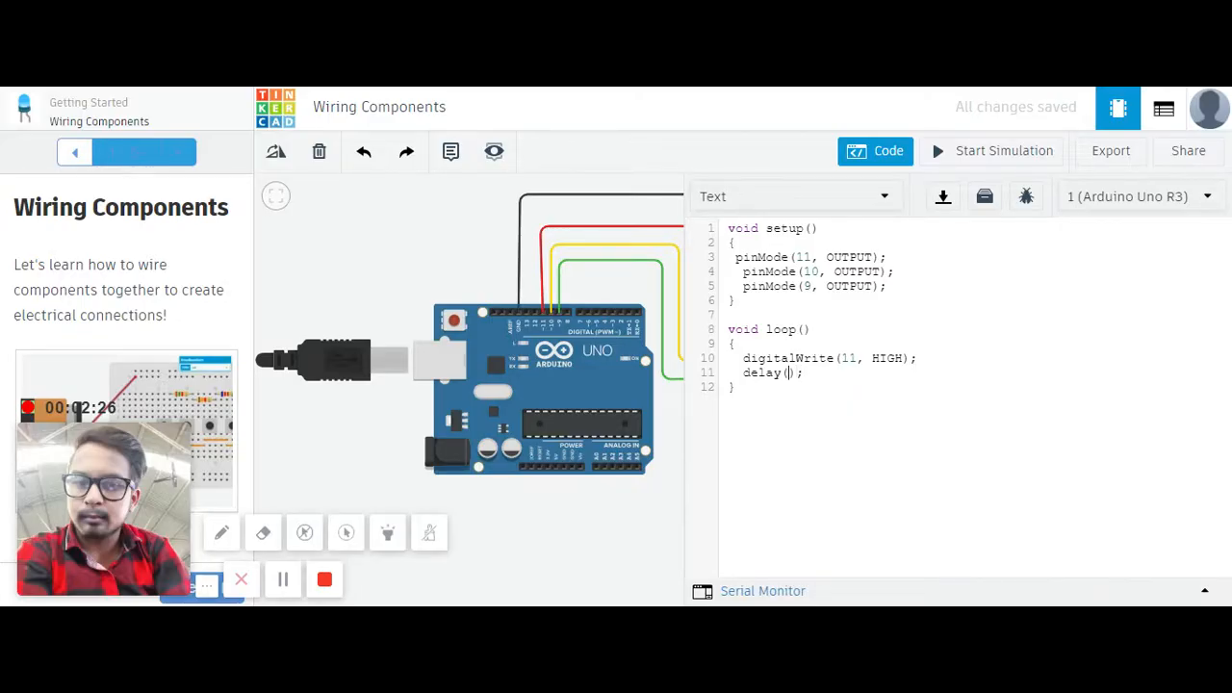
pyautogui.write('5000')
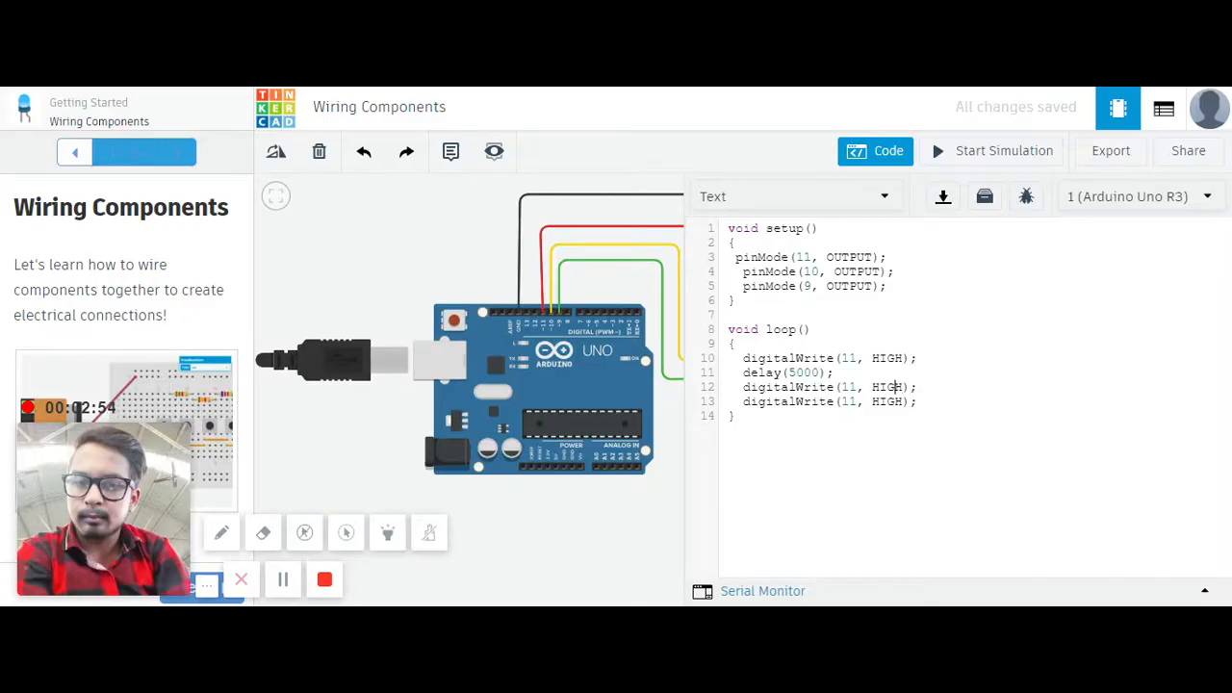
# Add digitalWrite(11, LOW); and digitalWrite(10, HIGH); followed by another 5-second delay.
pyautogui.press('Backspace')
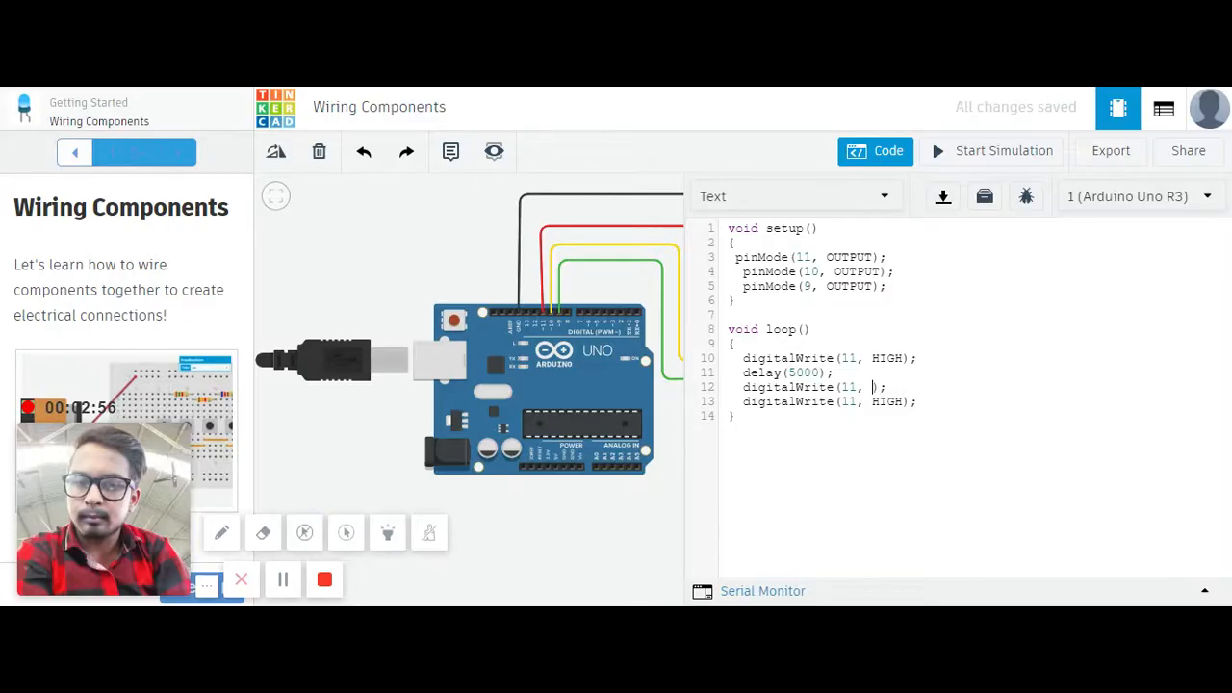
pyautogui.write('LOW')
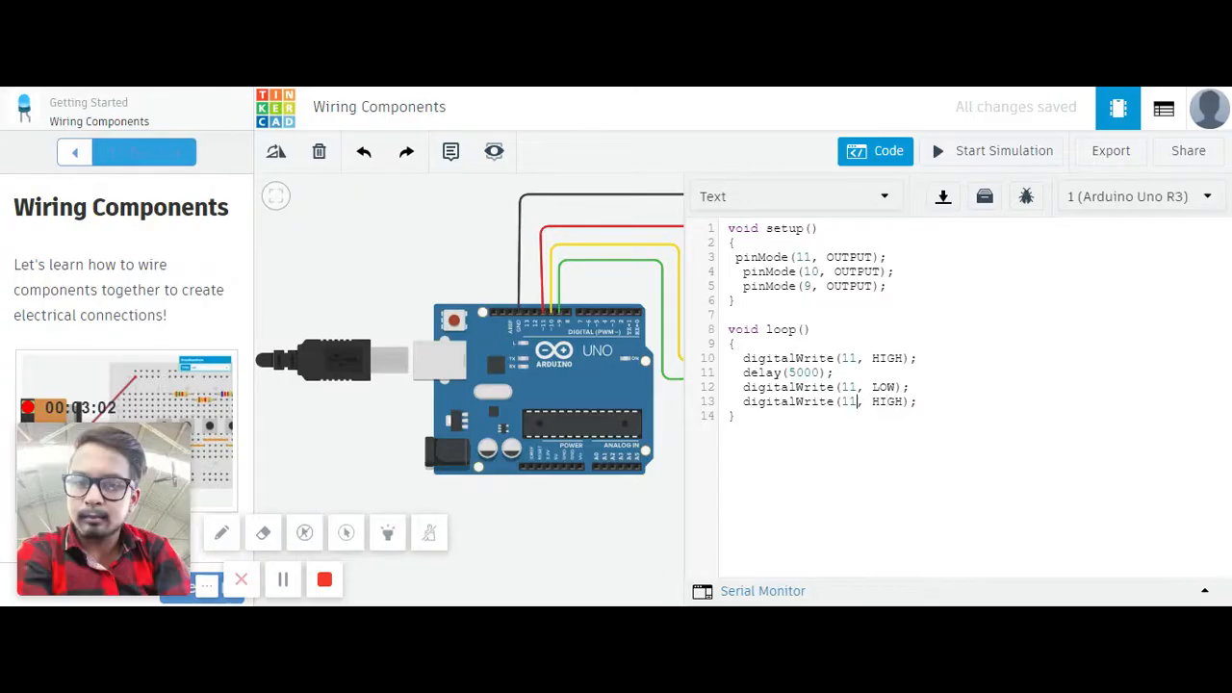
pyautogui.write('10')
pyautogui.write('delay(5000);')
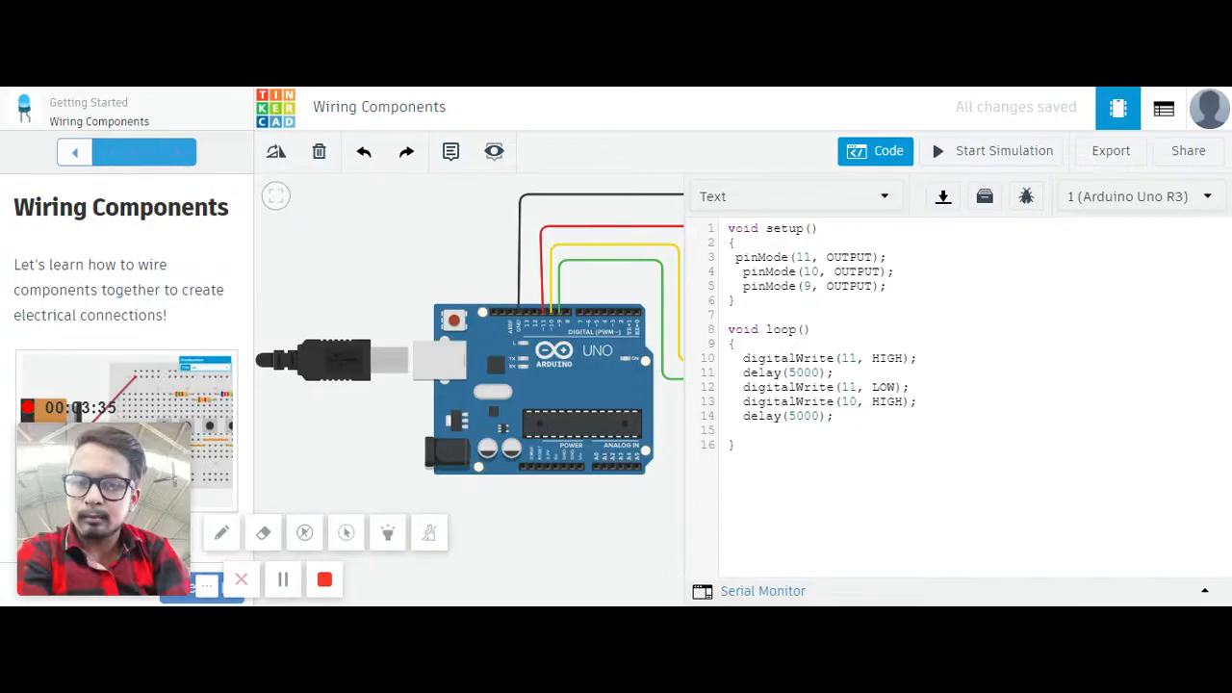
# Reuse the switching lines as digitalWrite(10, LOW); digitalWrite(9, HIGH); with delay(5000);.
pyautogui.moveTo(743, 385); pyautogui.dragTo(831, 416)
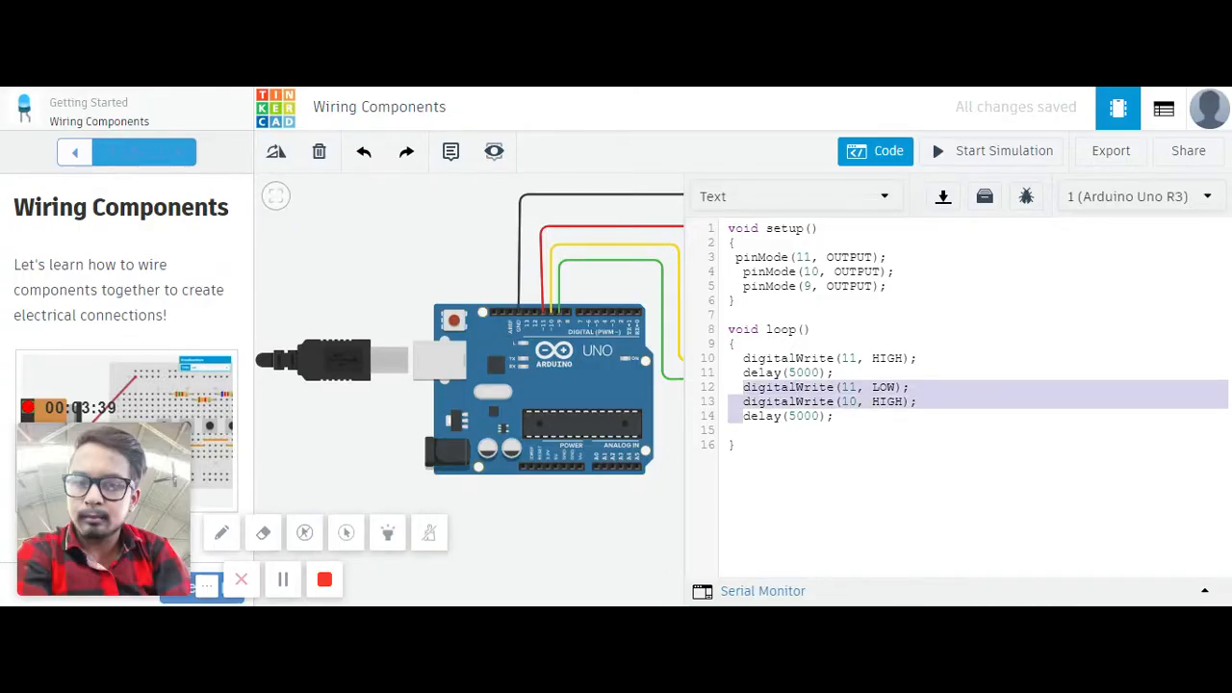
pyautogui.write('digitalWrite(11, LOW);')
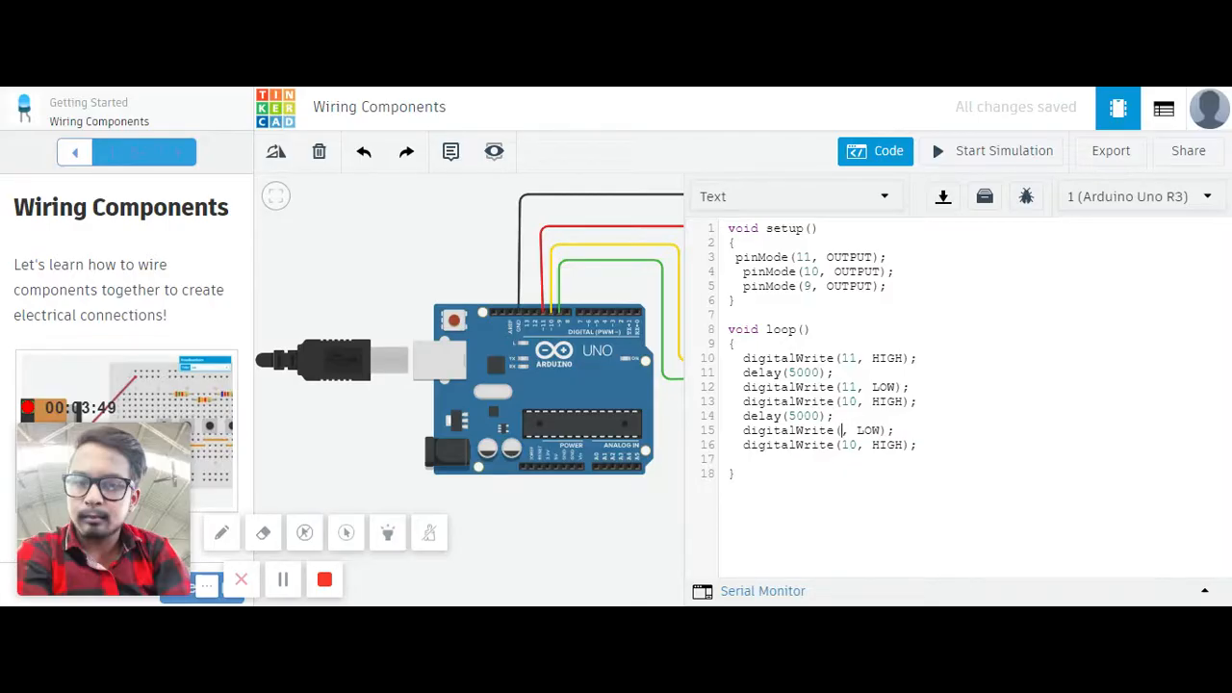
pyautogui.write('10')
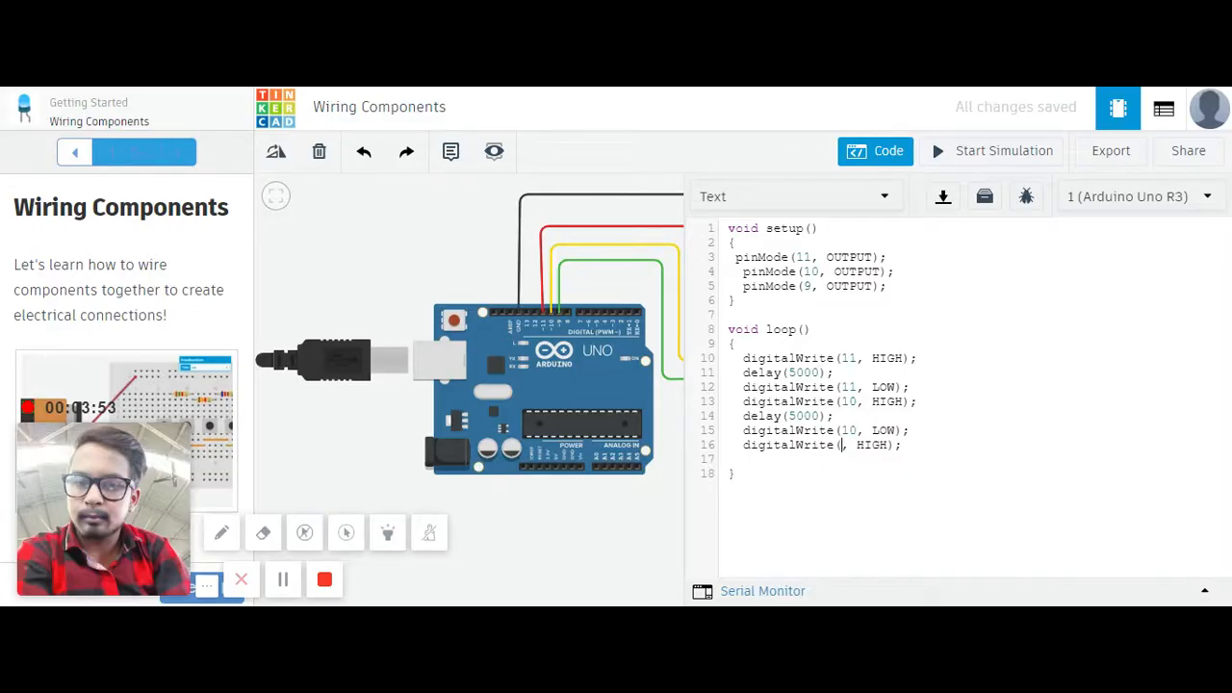
pyautogui.write('9')
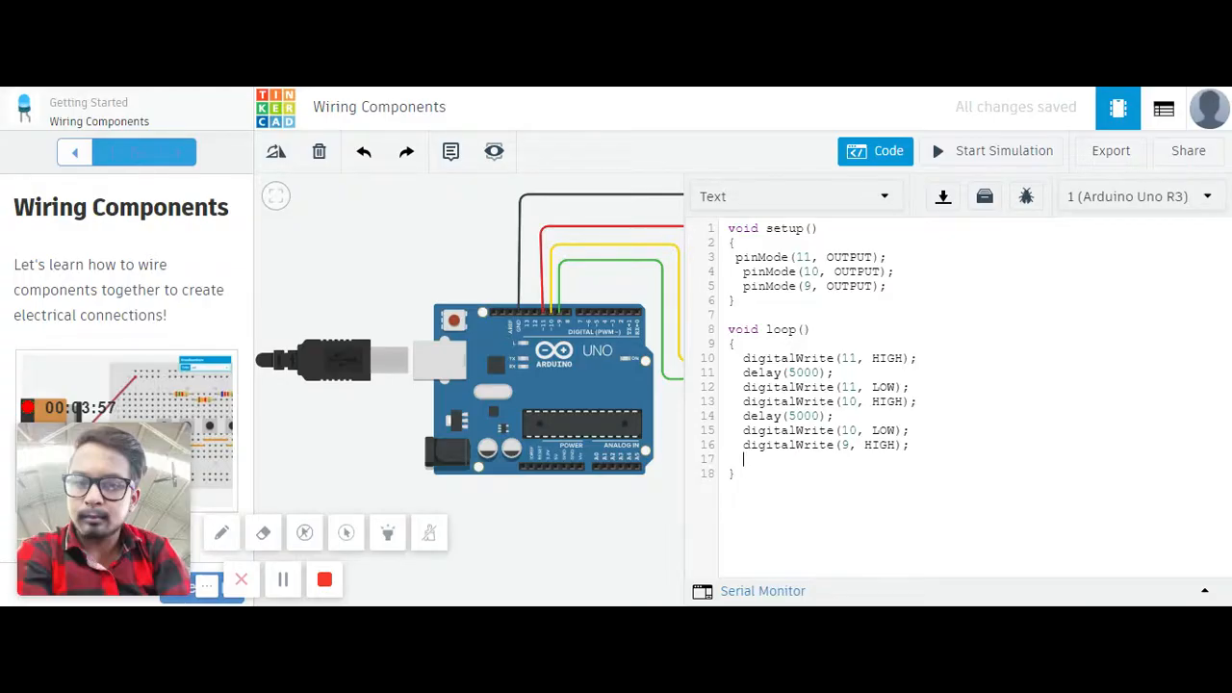
pyautogui.write('delay')
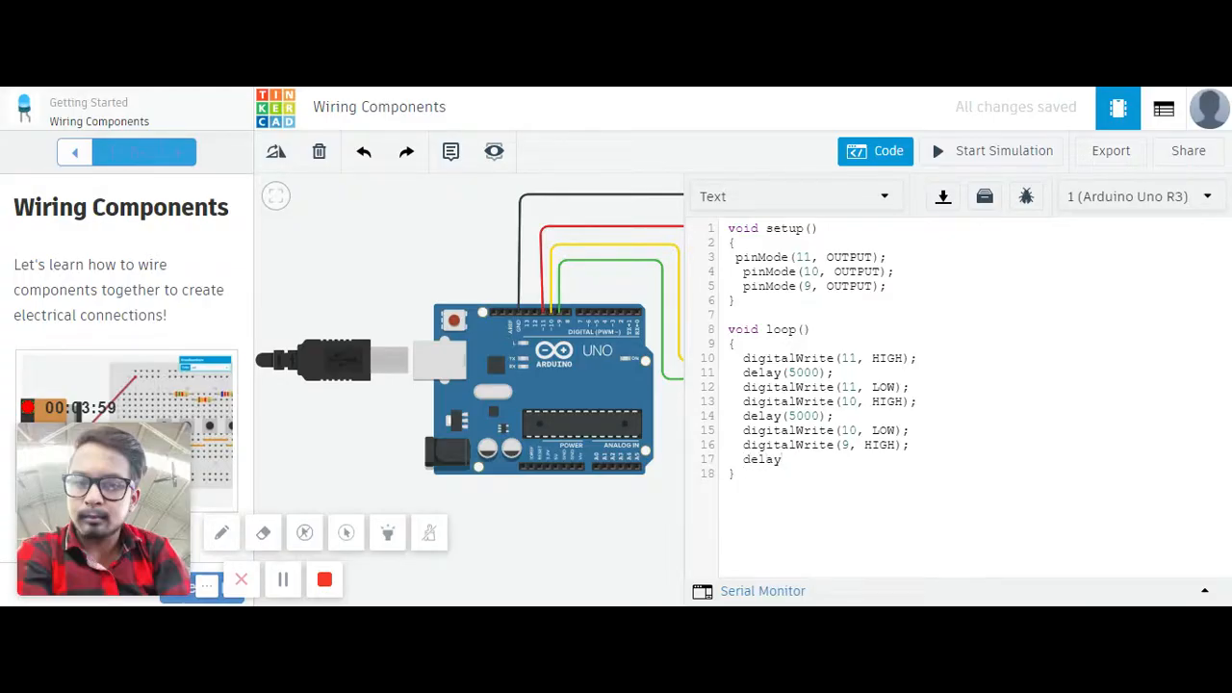
pyautogui.write('()')
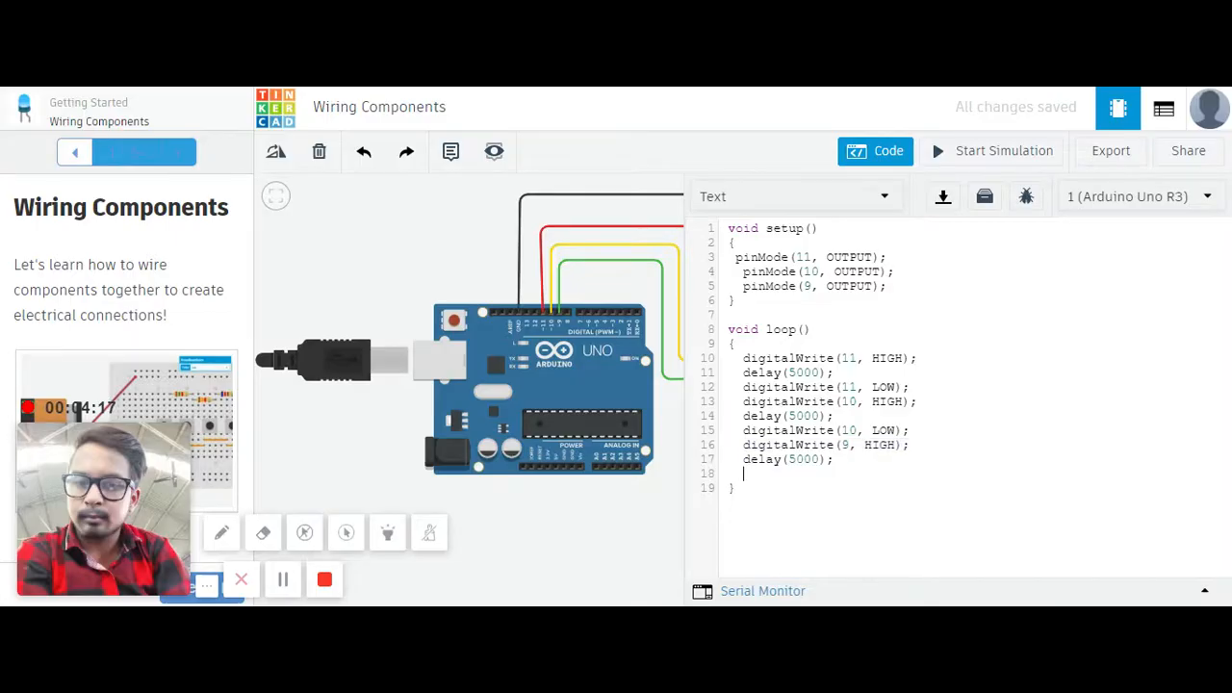
# End the loop with digitalWrite(9, LOW); and start the simulation.
pyautogui.write('digitalWrite(9, HIGH);')
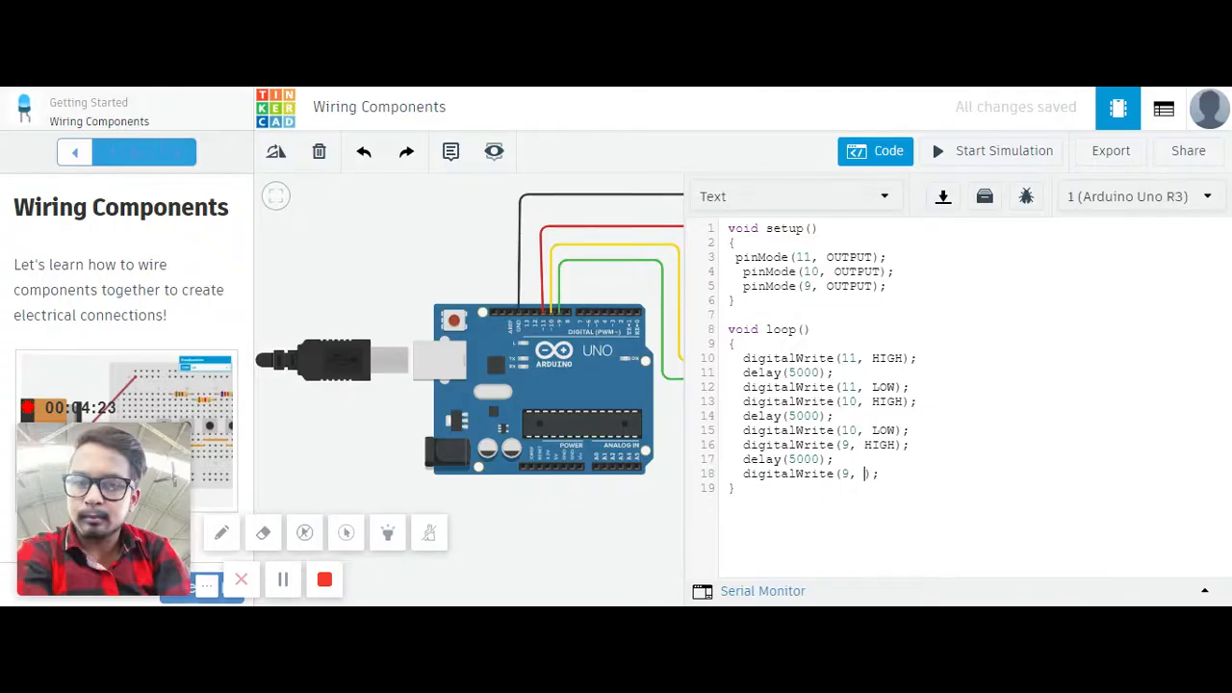
pyautogui.write('LOW')
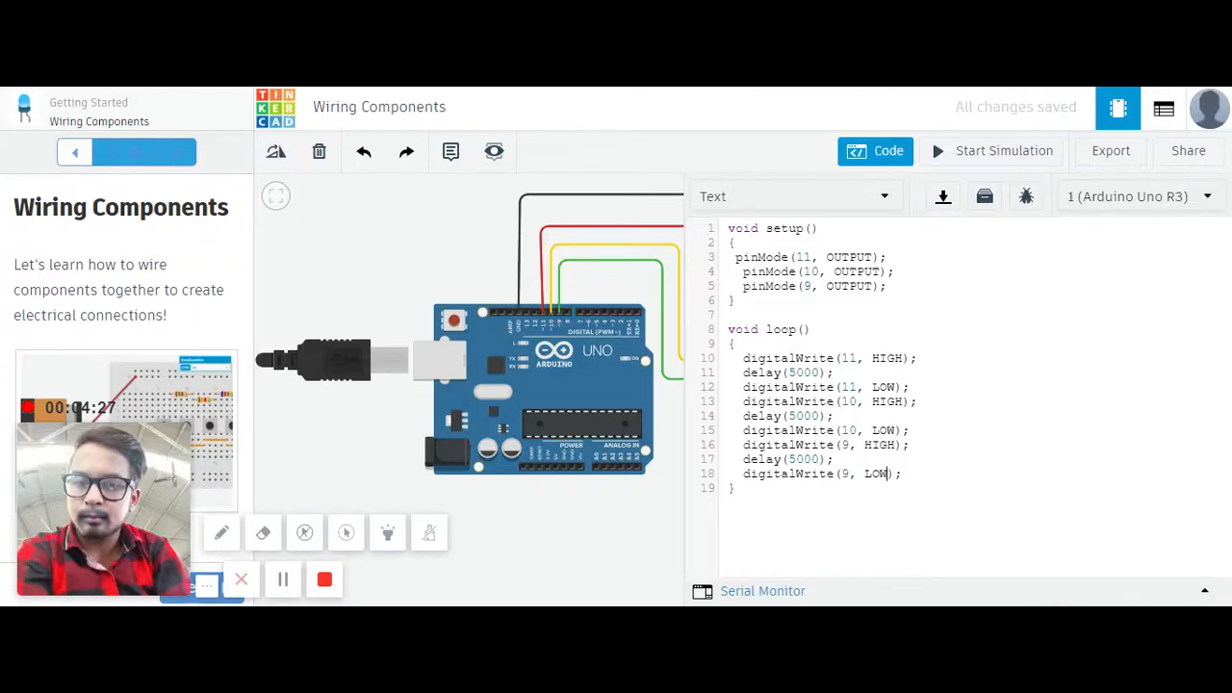
pyautogui.click(1004, 150)
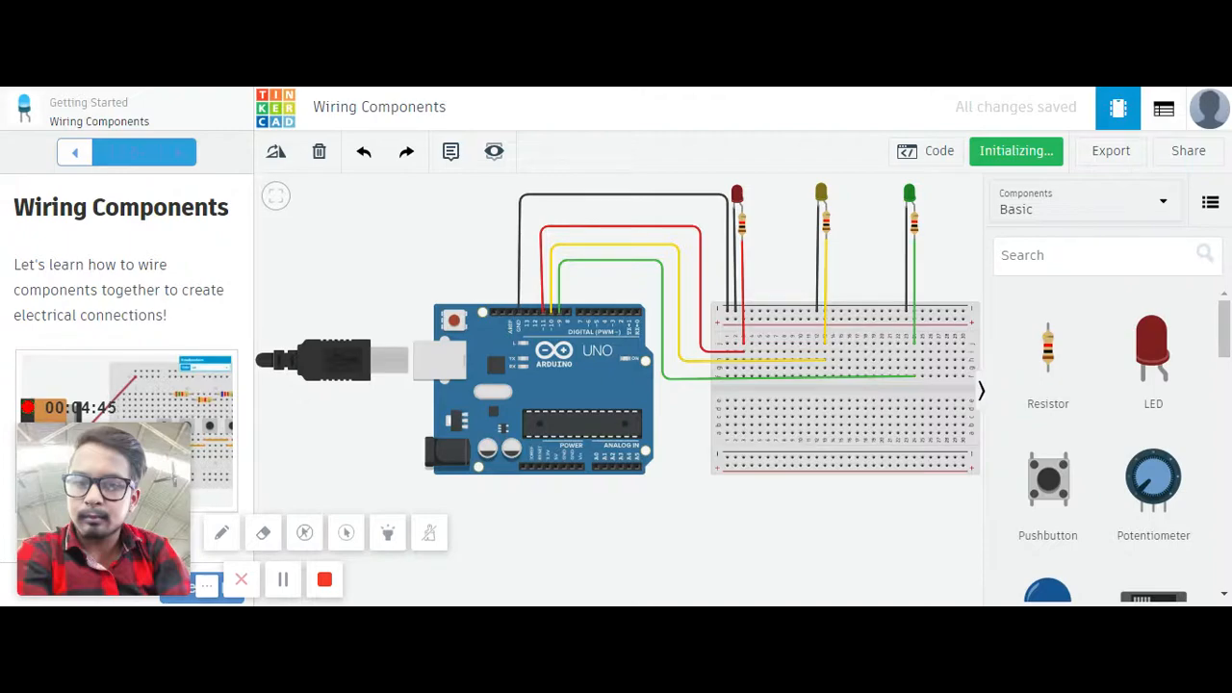
pyautogui.moveTo(941, 152)
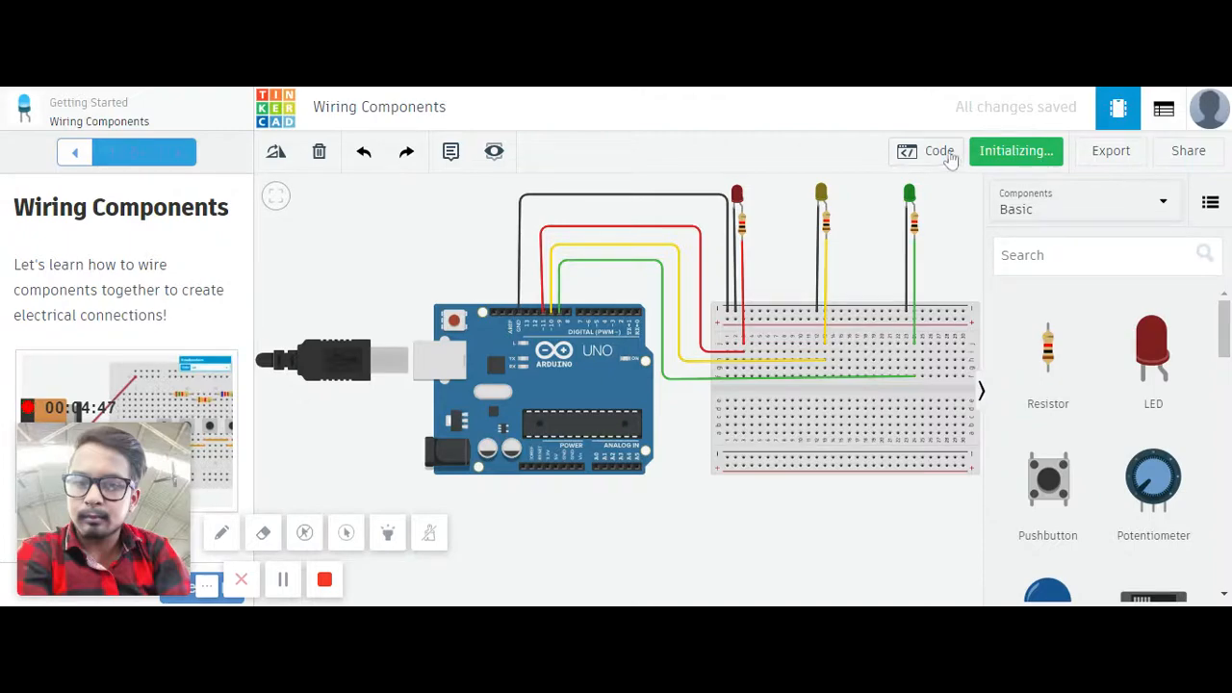
# Check the breadboard, start the traffic-light simulation and show the code beside the running circuit.
pyautogui.click(926, 150)
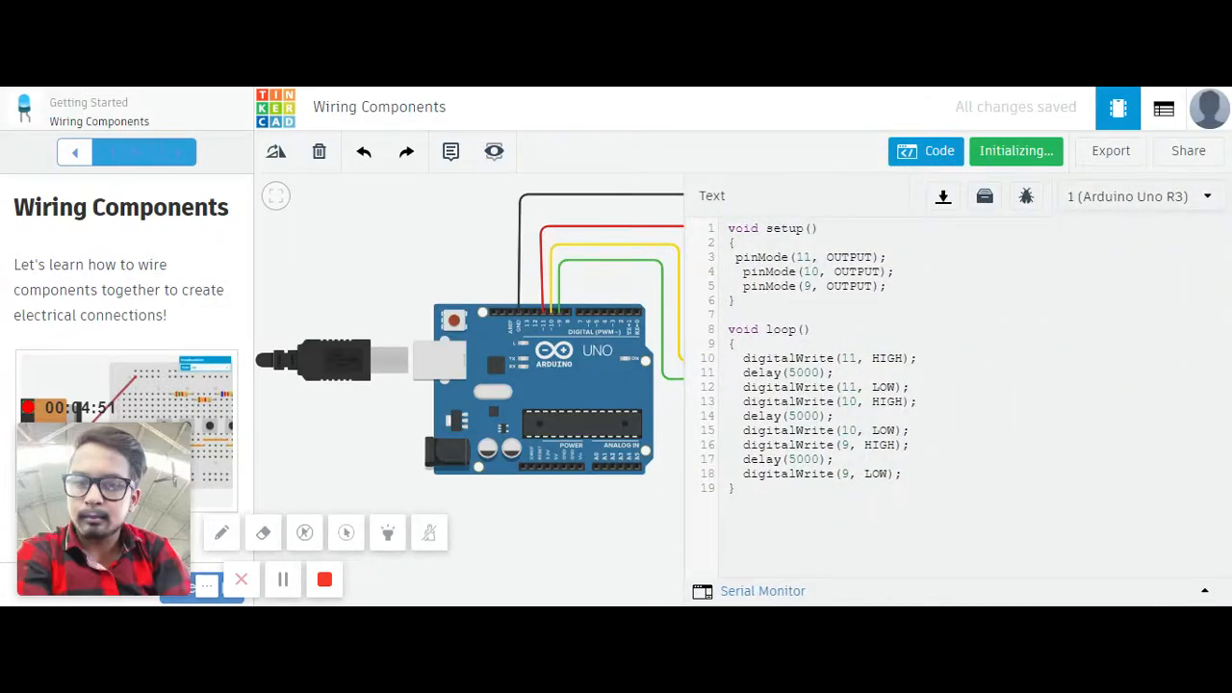
pyautogui.click(924, 150)
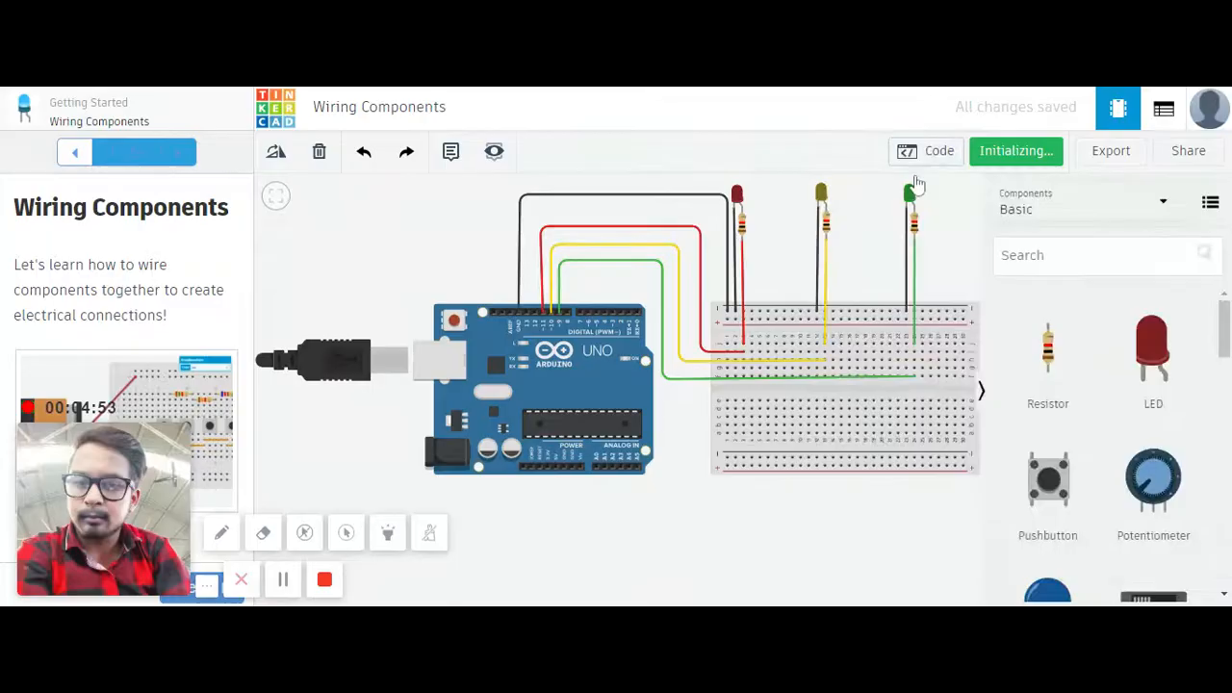
pyautogui.click(1016, 150)
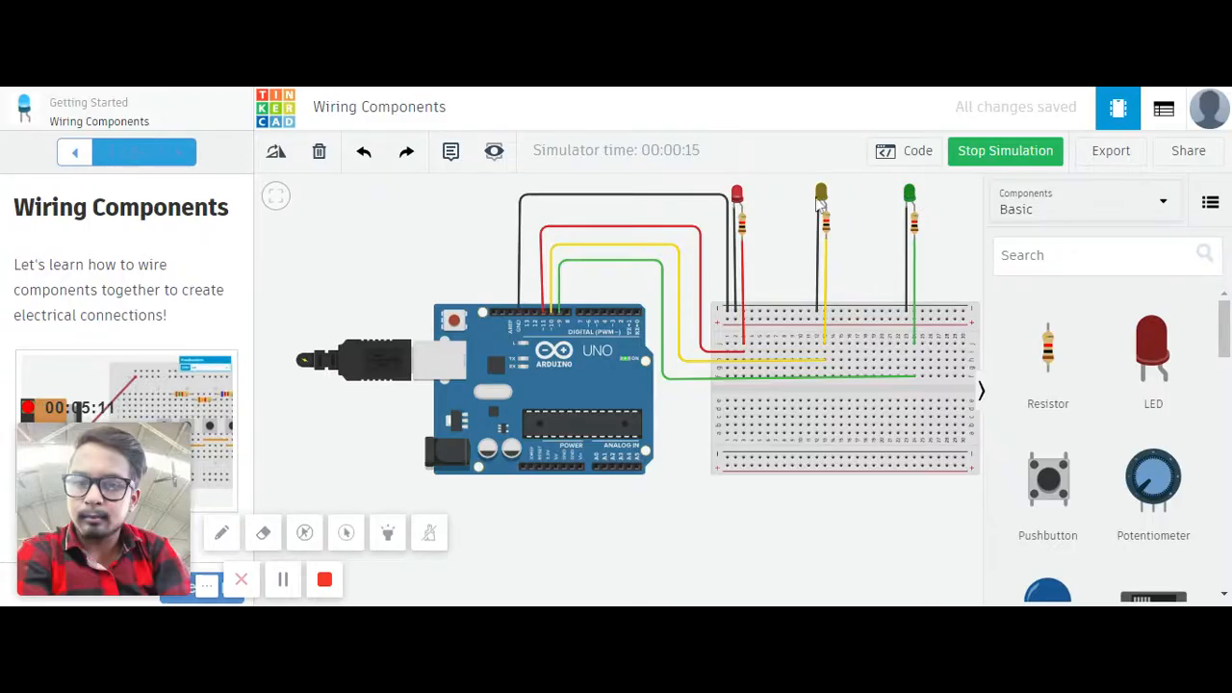
pyautogui.moveTo(795, 215)
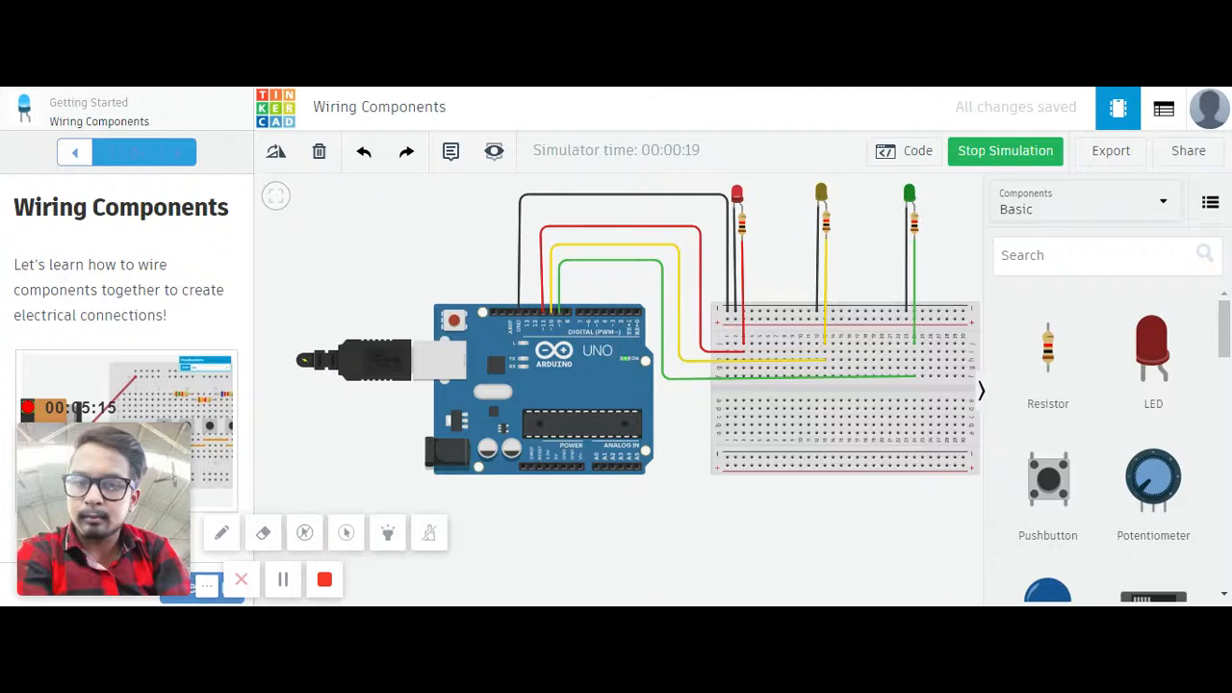
pyautogui.moveTo(781, 241)
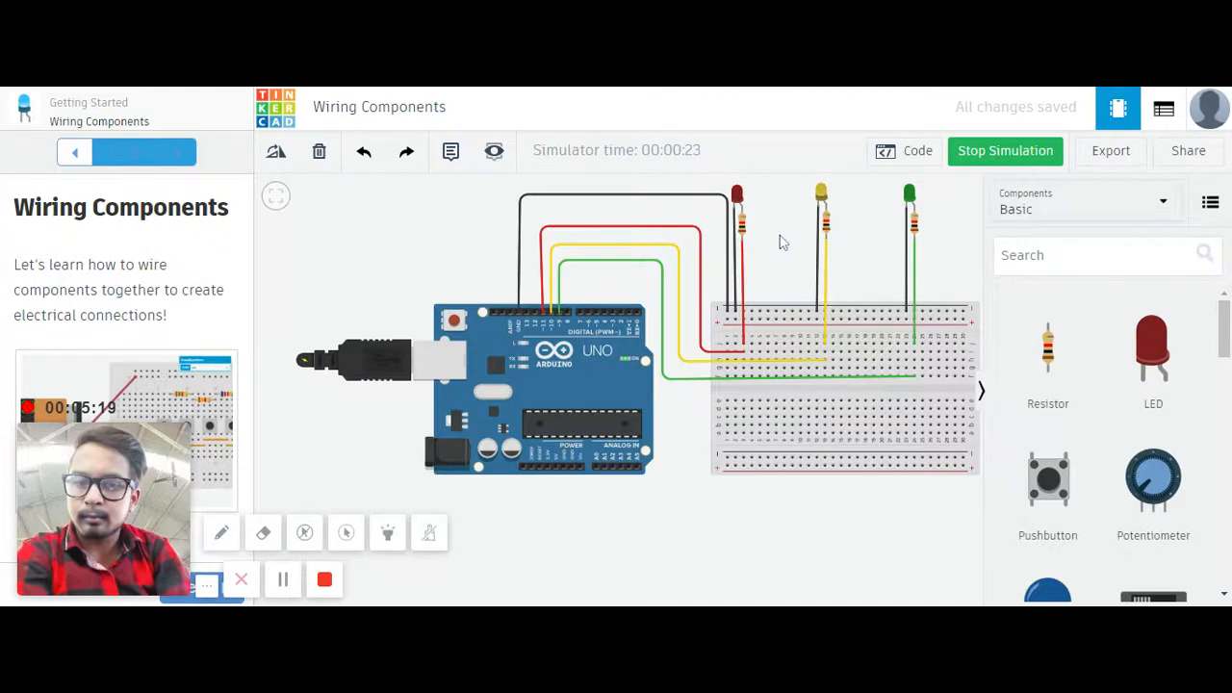
pyautogui.click(905, 150)
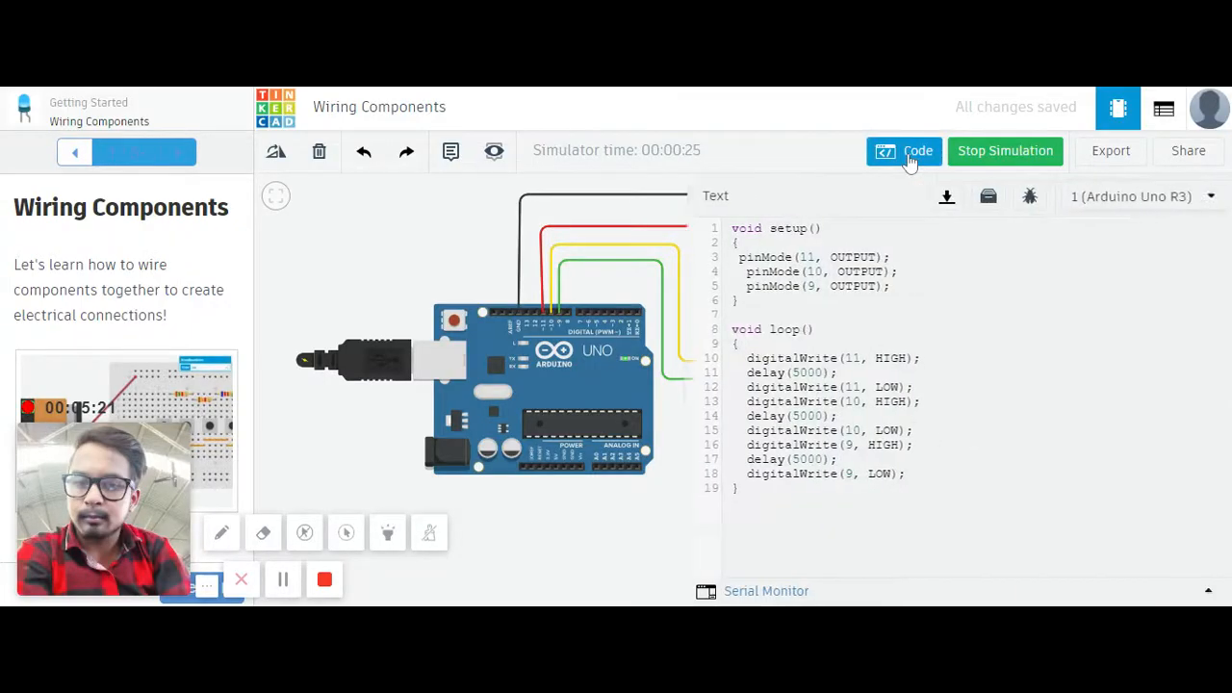